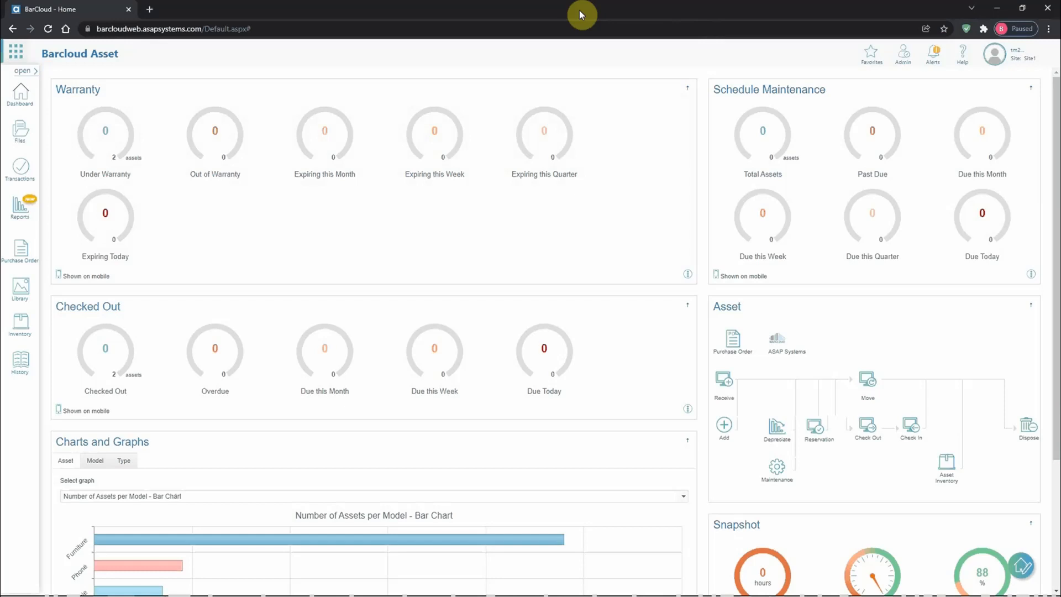
{"action": "mouse_move", "coordinate": [547, 56]}
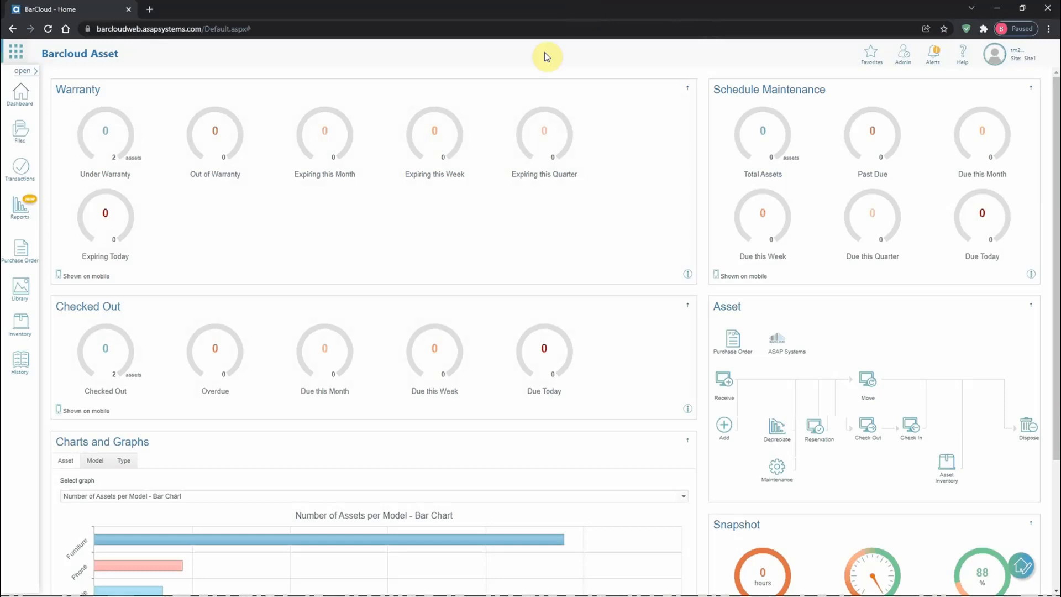
{"action": "mouse_move", "coordinate": [105, 180]}
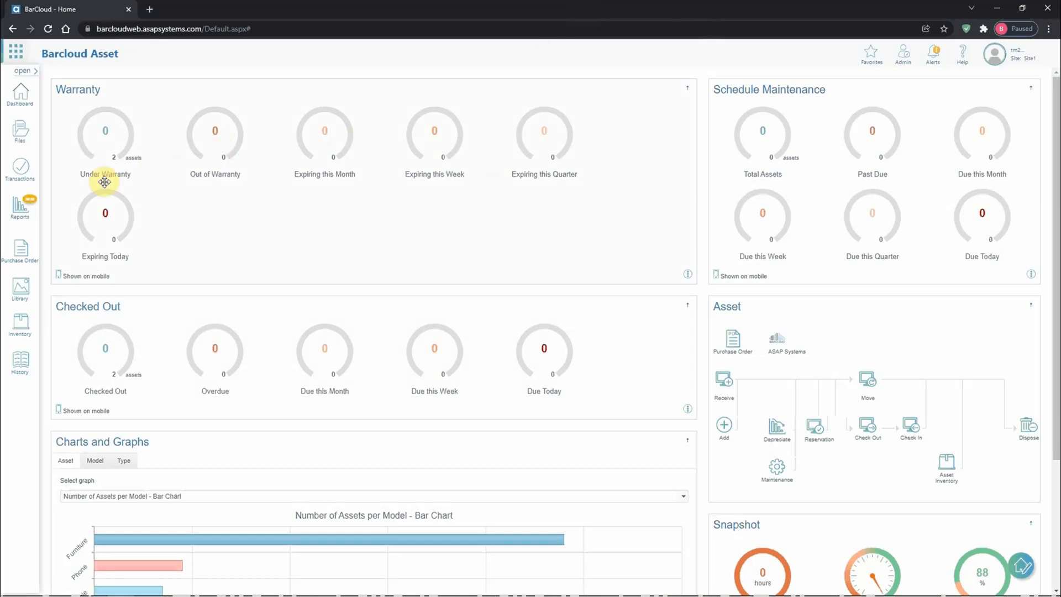
- Go to the QR Code Label printing page from the dashboard
{"action": "left_click", "coordinate": [20, 210]}
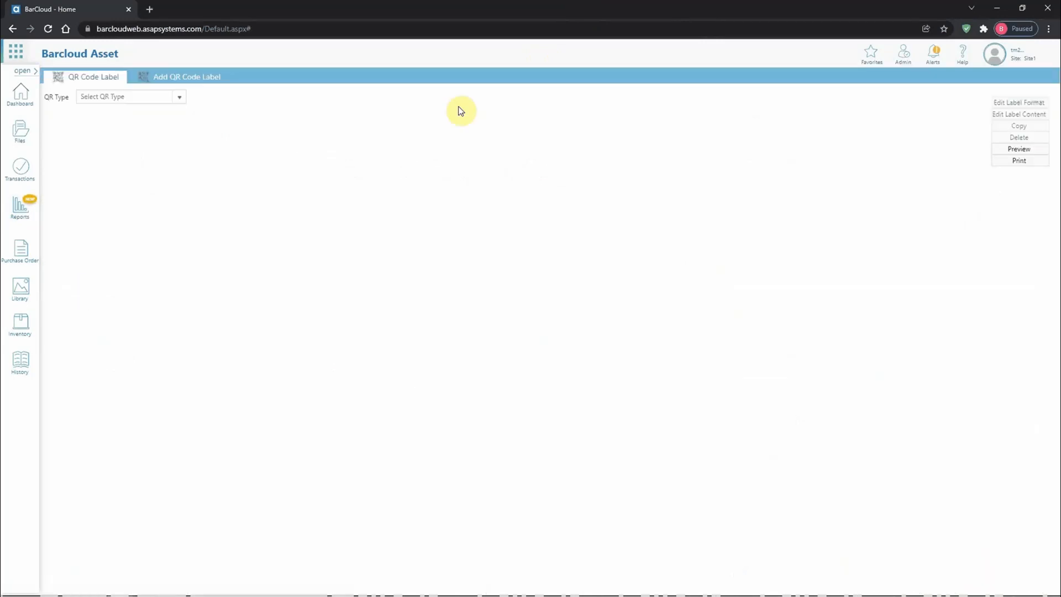
{"action": "mouse_move", "coordinate": [239, 119]}
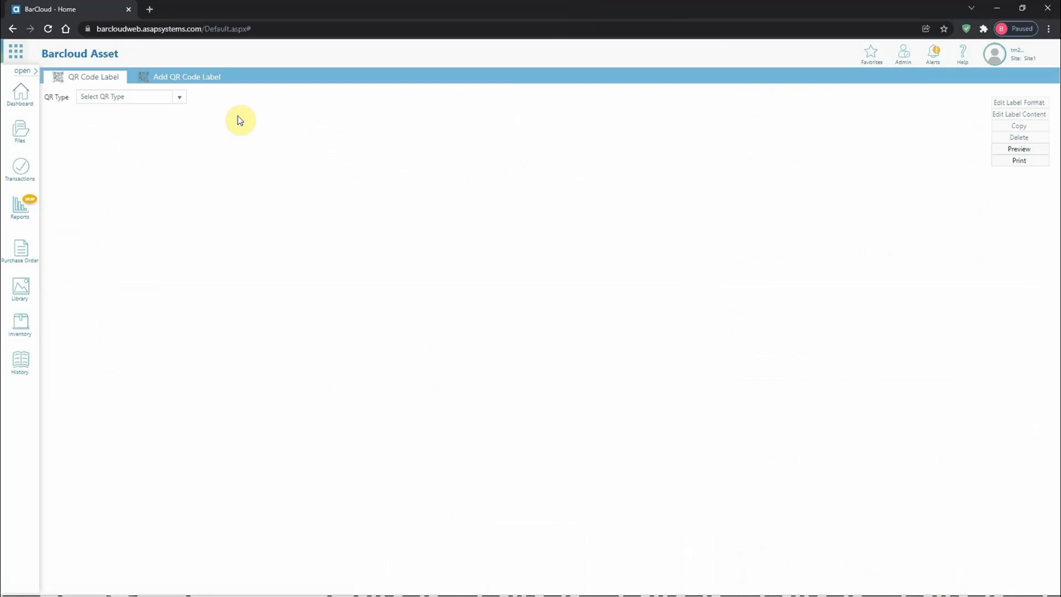
- Choose the 'Asset with Model #' QR type and tick assets 000174 and 000176
{"action": "left_click", "coordinate": [179, 97]}
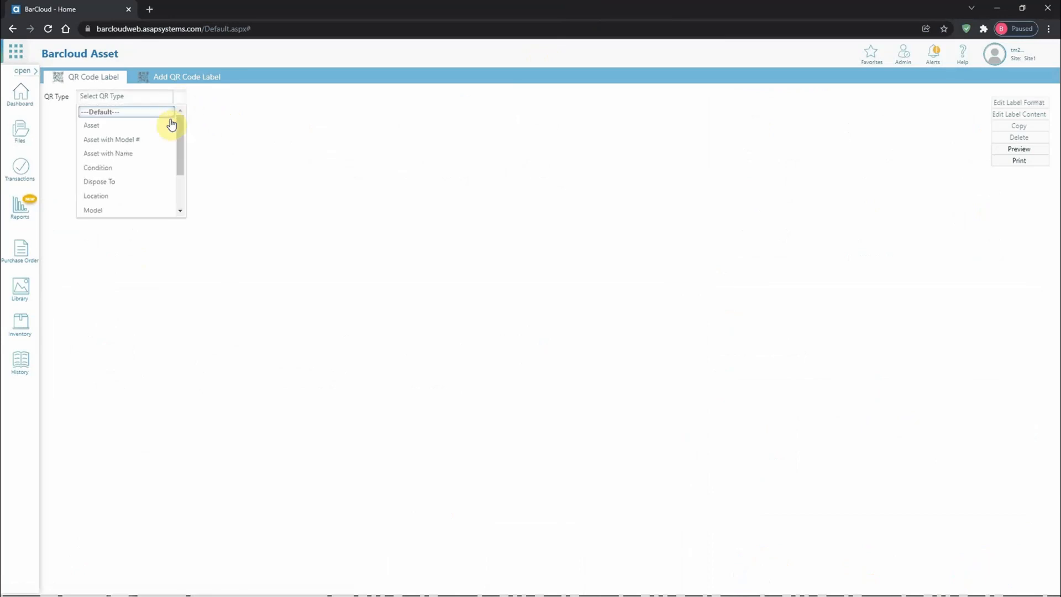
{"action": "left_click", "coordinate": [111, 139]}
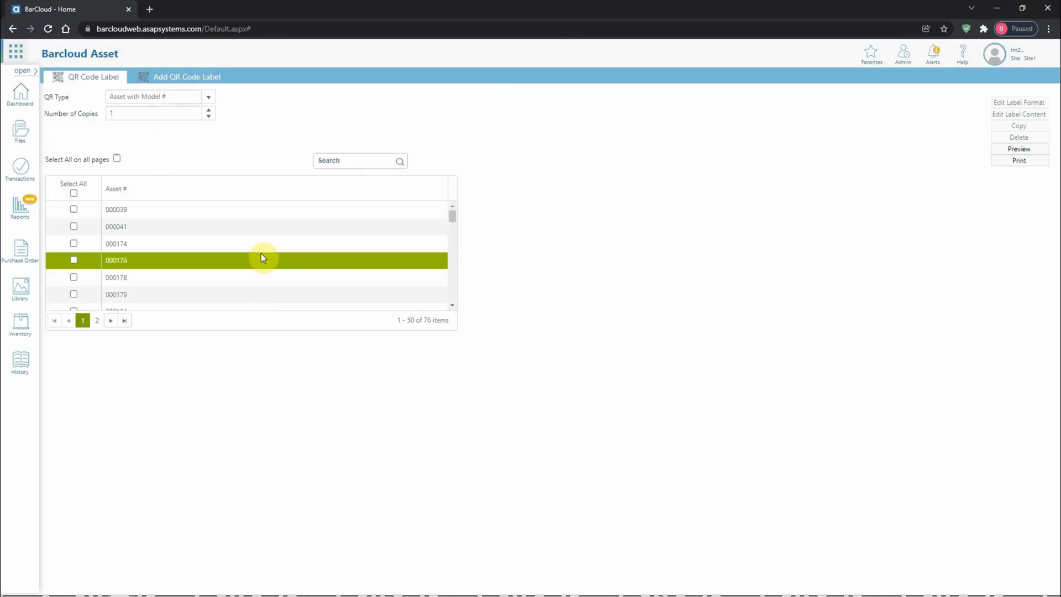
{"action": "left_click", "coordinate": [192, 226]}
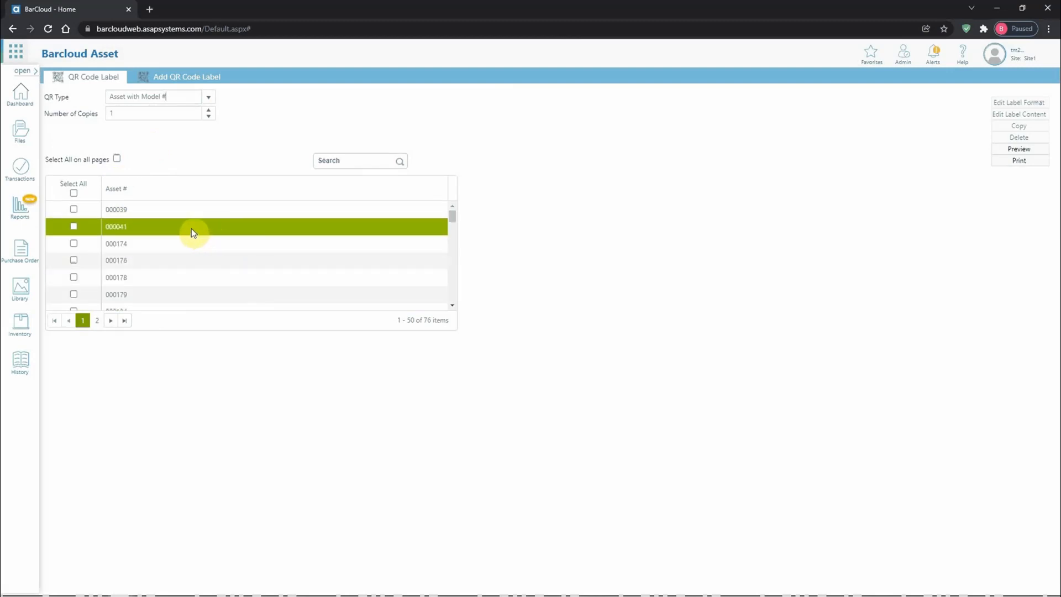
{"action": "left_click", "coordinate": [73, 260]}
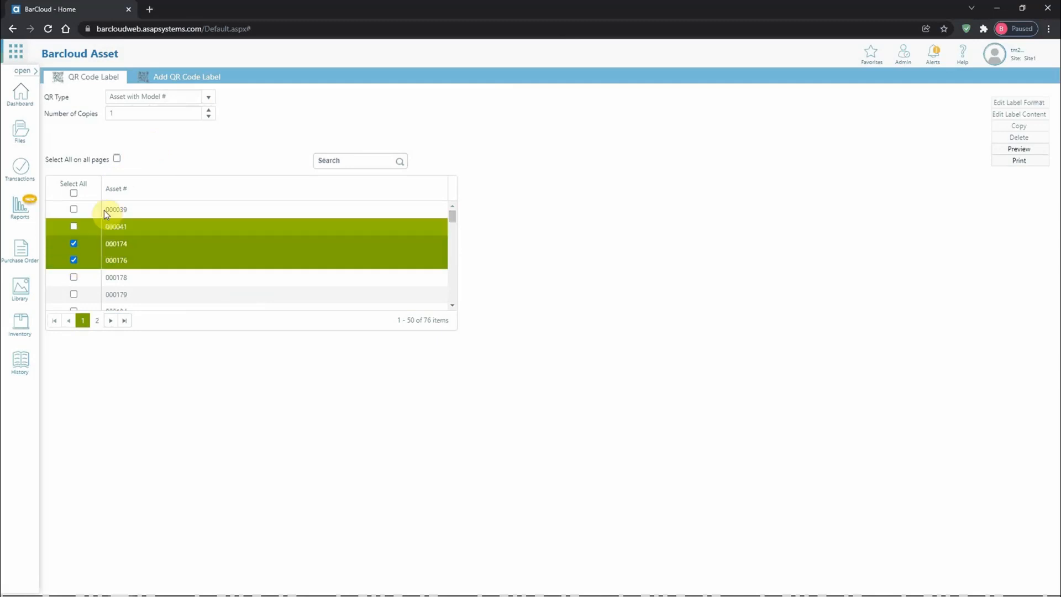
{"action": "left_click", "coordinate": [73, 225]}
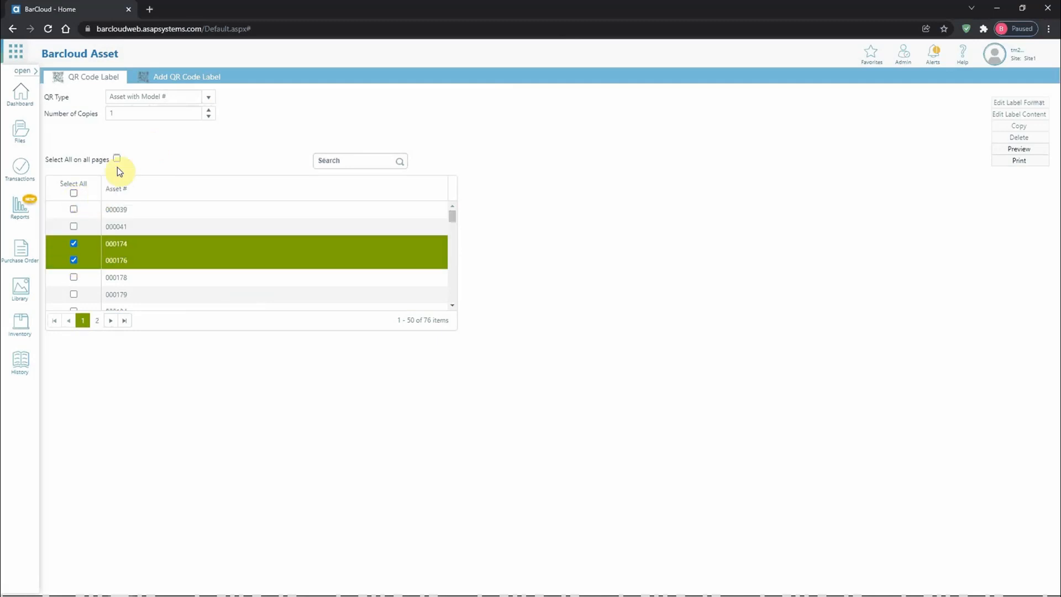
{"action": "mouse_move", "coordinate": [277, 147]}
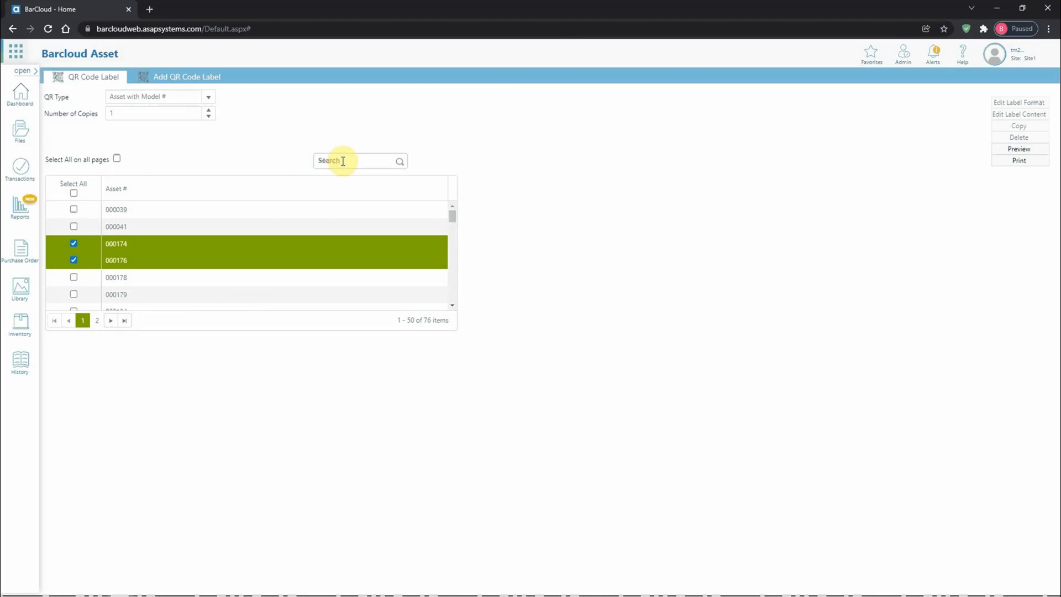
{"action": "mouse_move", "coordinate": [983, 164]}
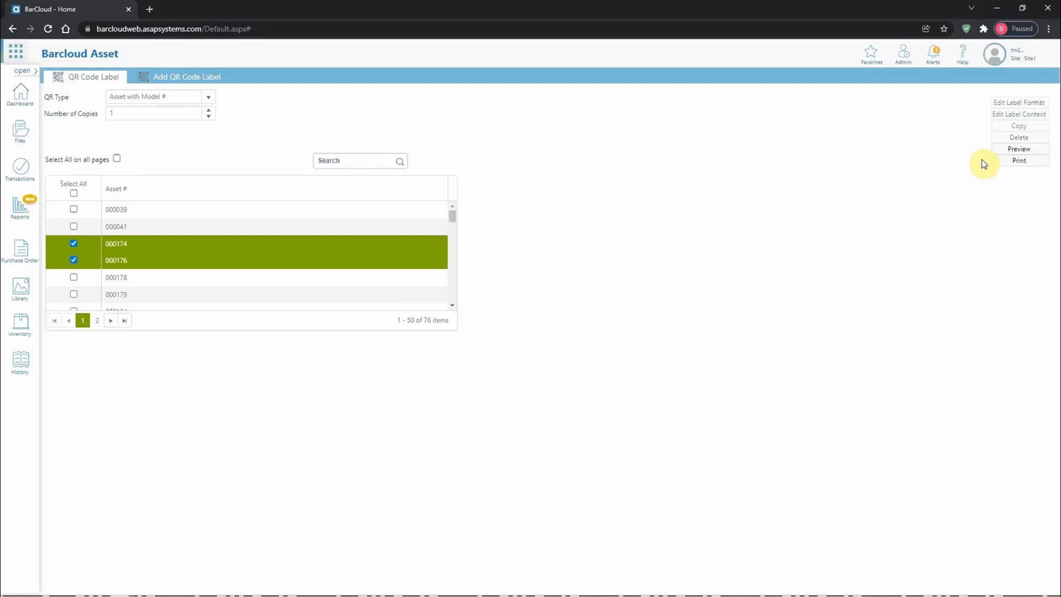
- Generate the QR label report and print it scaled to Fit to paper
{"action": "left_click", "coordinate": [1017, 149]}
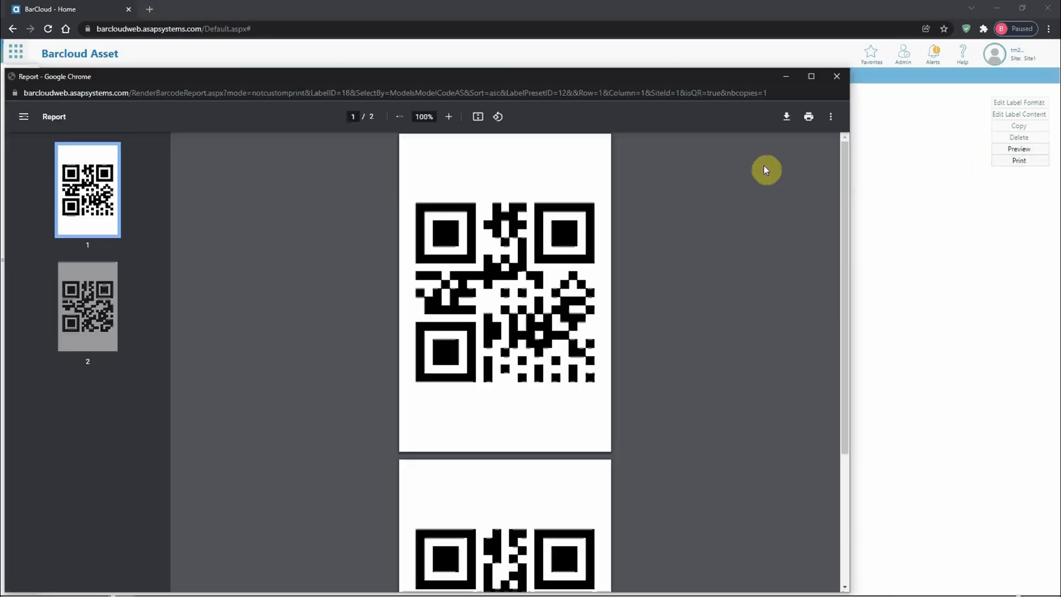
{"action": "left_click", "coordinate": [806, 116]}
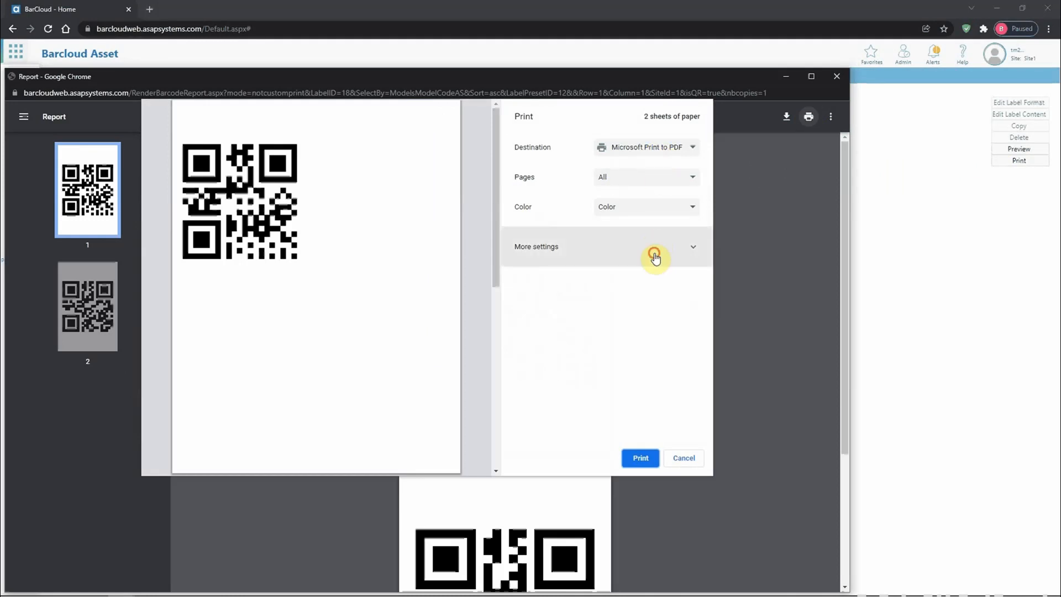
{"action": "left_click", "coordinate": [693, 246]}
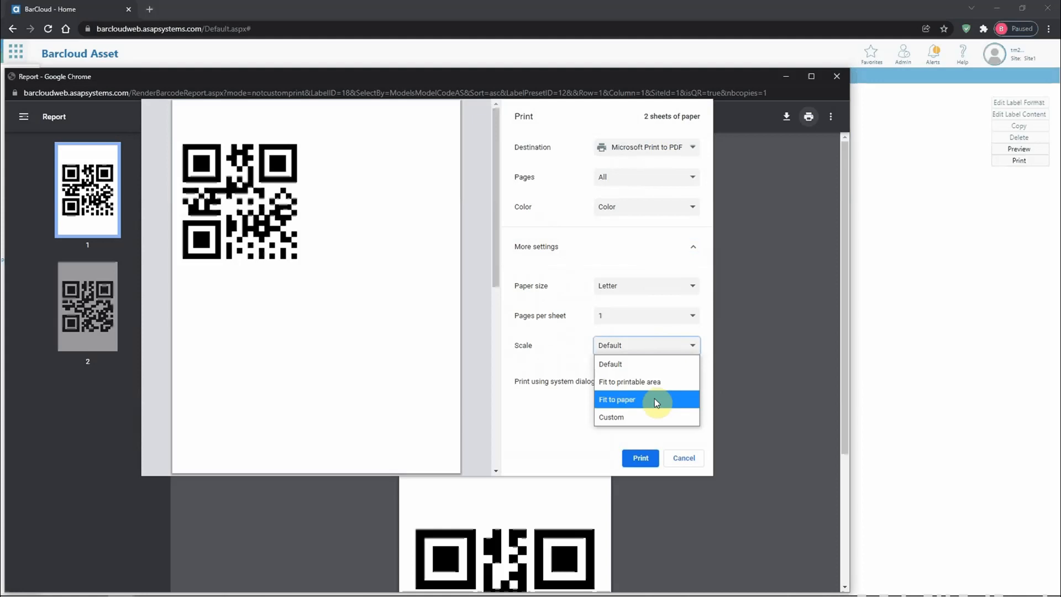
{"action": "left_click", "coordinate": [616, 399]}
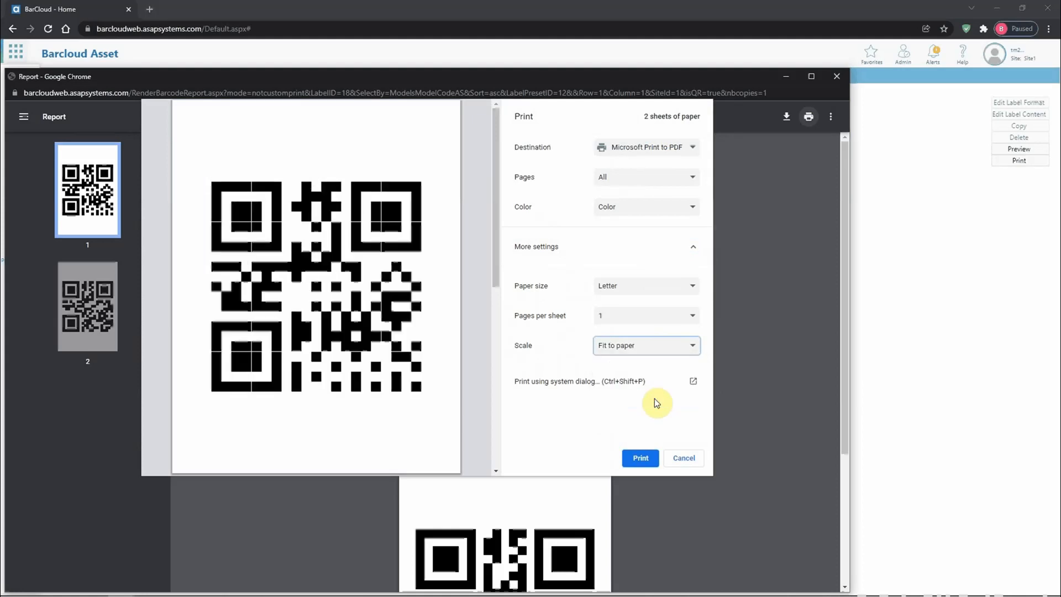
{"action": "left_click", "coordinate": [683, 458]}
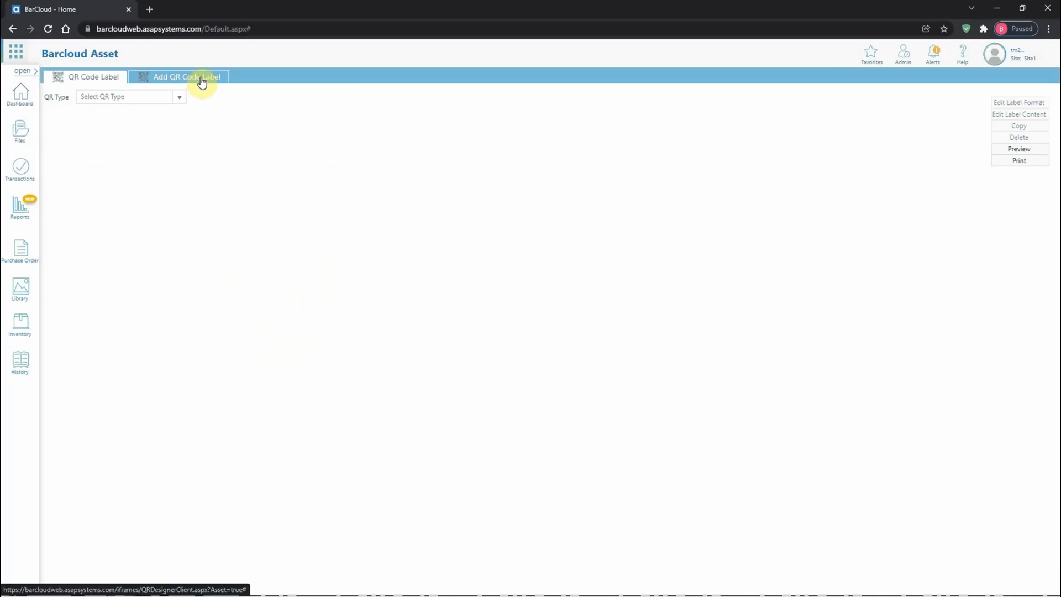
- Name the new label 'Public Asset QR' and give it the Asset type
{"action": "left_click", "coordinate": [185, 76]}
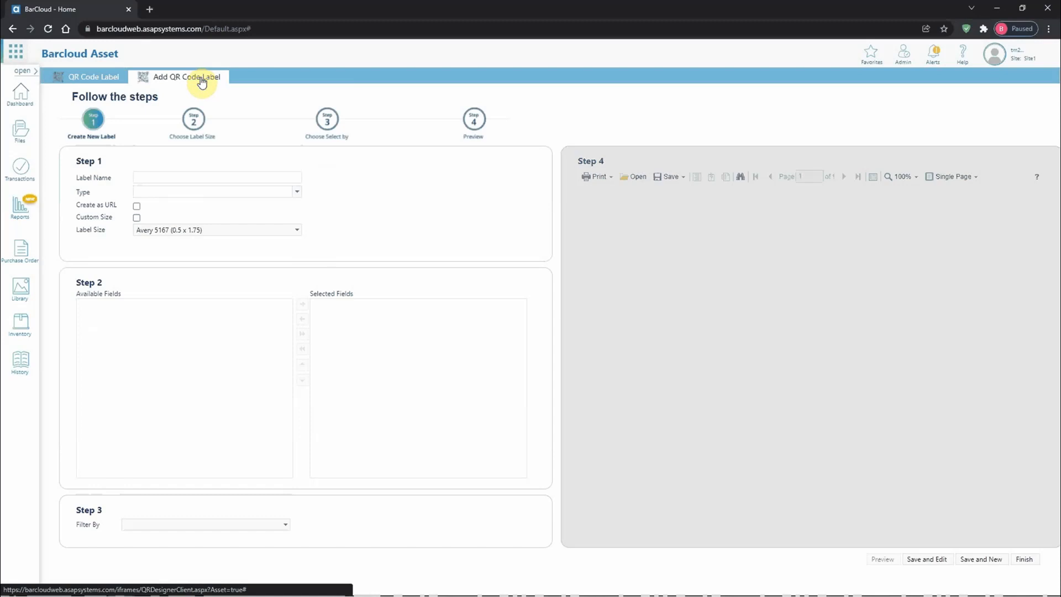
{"action": "left_click", "coordinate": [217, 176]}
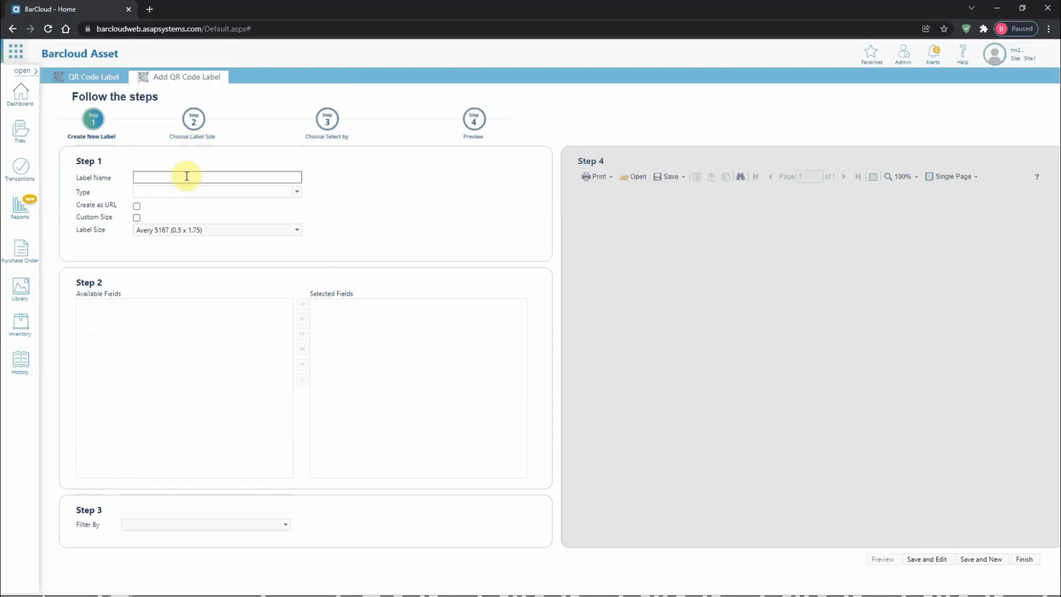
{"action": "type", "text": "Public Asset QR"}
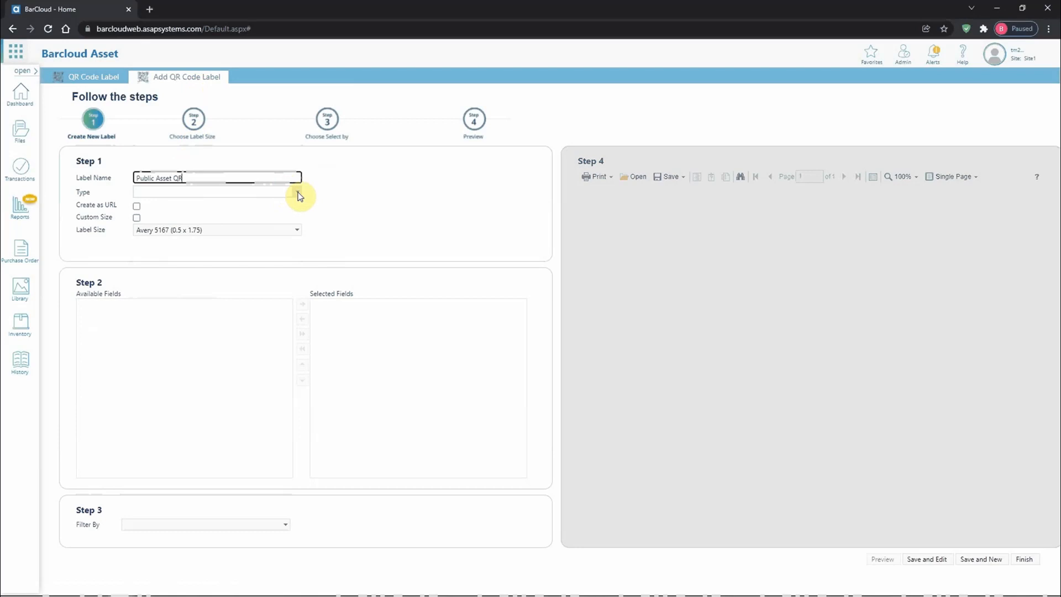
{"action": "left_click", "coordinate": [296, 192]}
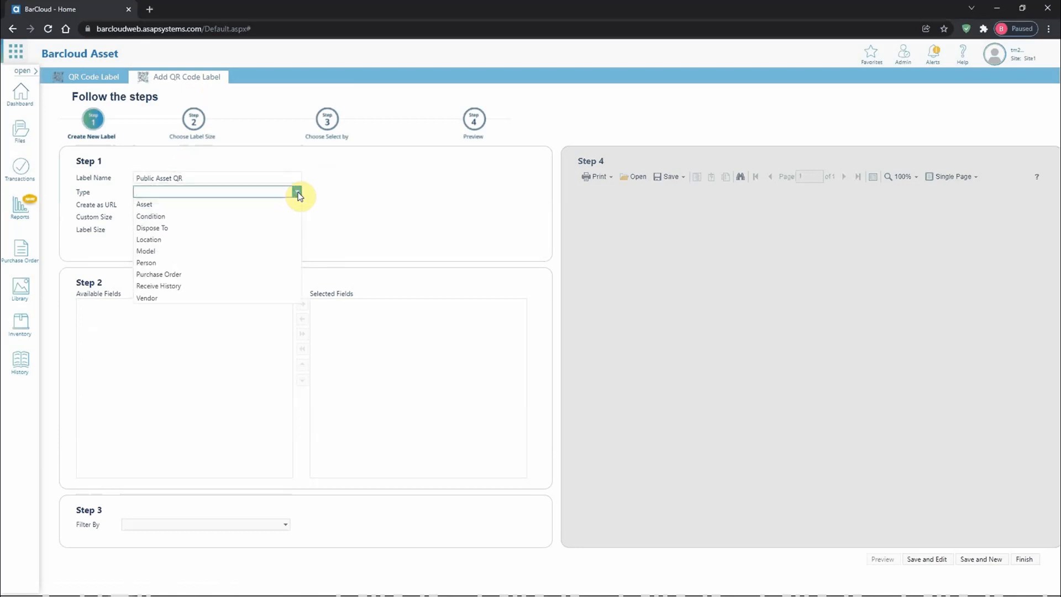
{"action": "mouse_move", "coordinate": [209, 216]}
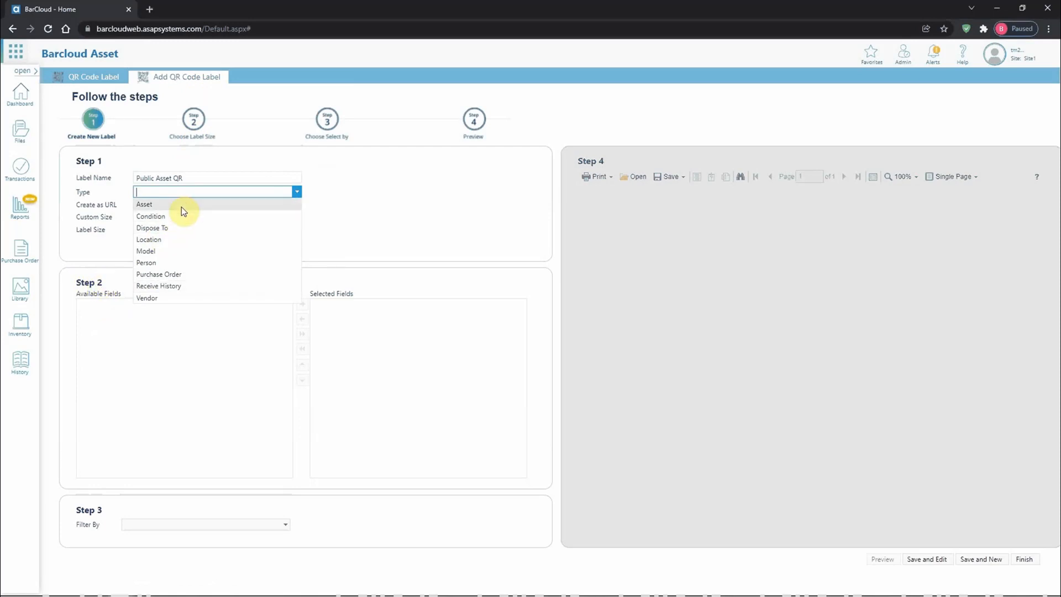
{"action": "left_click", "coordinate": [144, 205]}
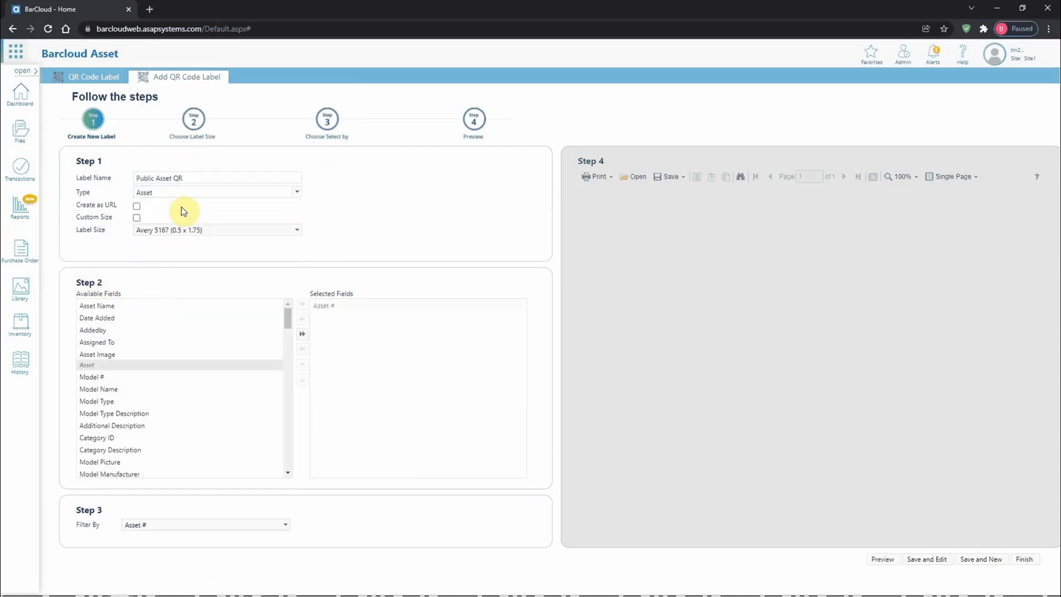
{"action": "scroll", "scroll_direction": "down", "scroll_amount": 3}
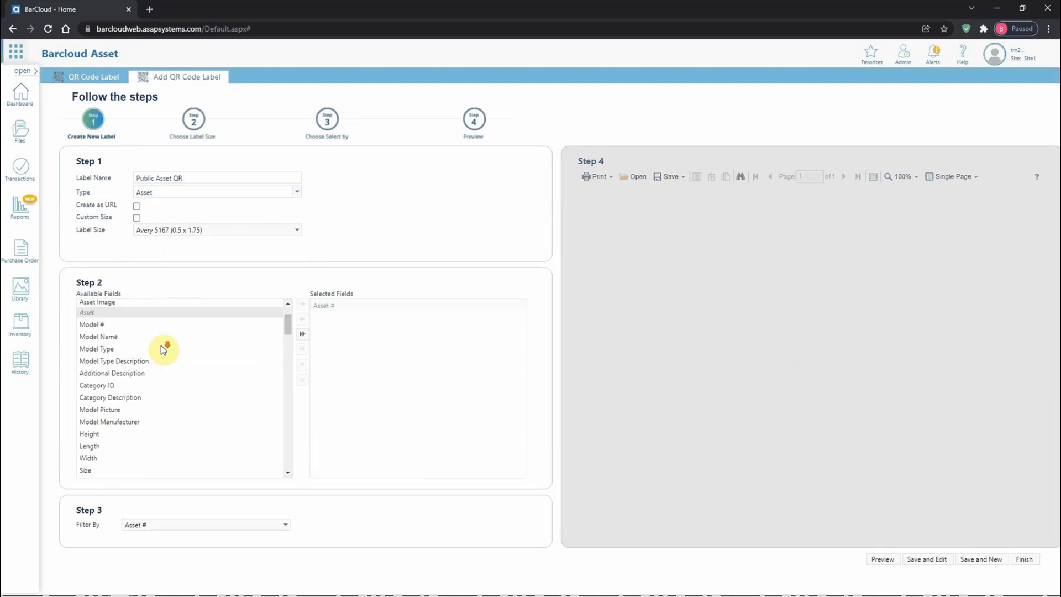
{"action": "scroll", "scroll_direction": "down", "scroll_amount": 3}
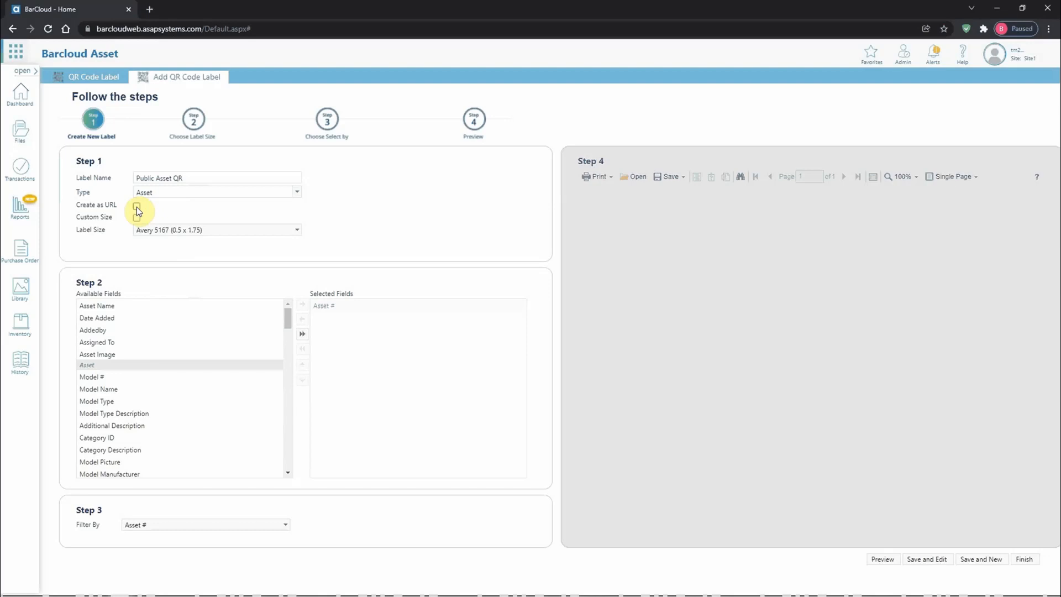
- Enable Create as URL and Custom Size, with width 03 and height 1
{"action": "left_click", "coordinate": [137, 205]}
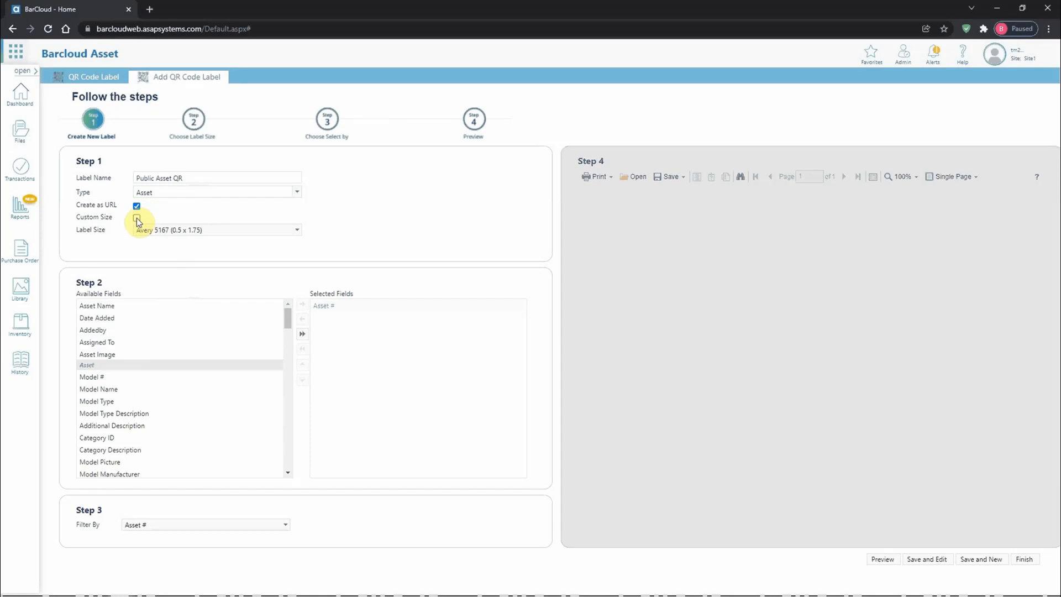
{"action": "left_click", "coordinate": [137, 218]}
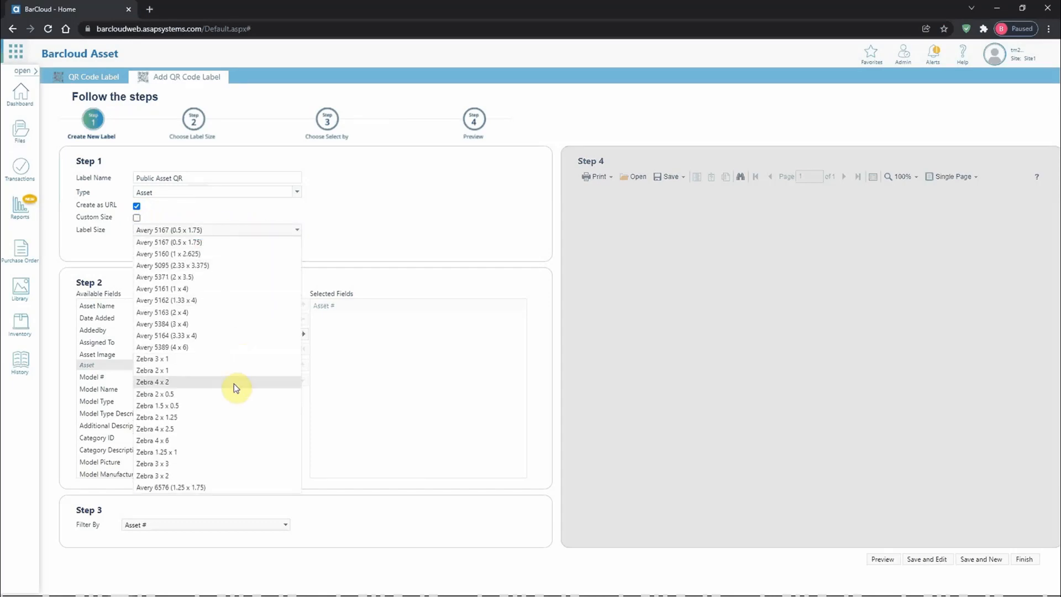
{"action": "mouse_move", "coordinate": [194, 360]}
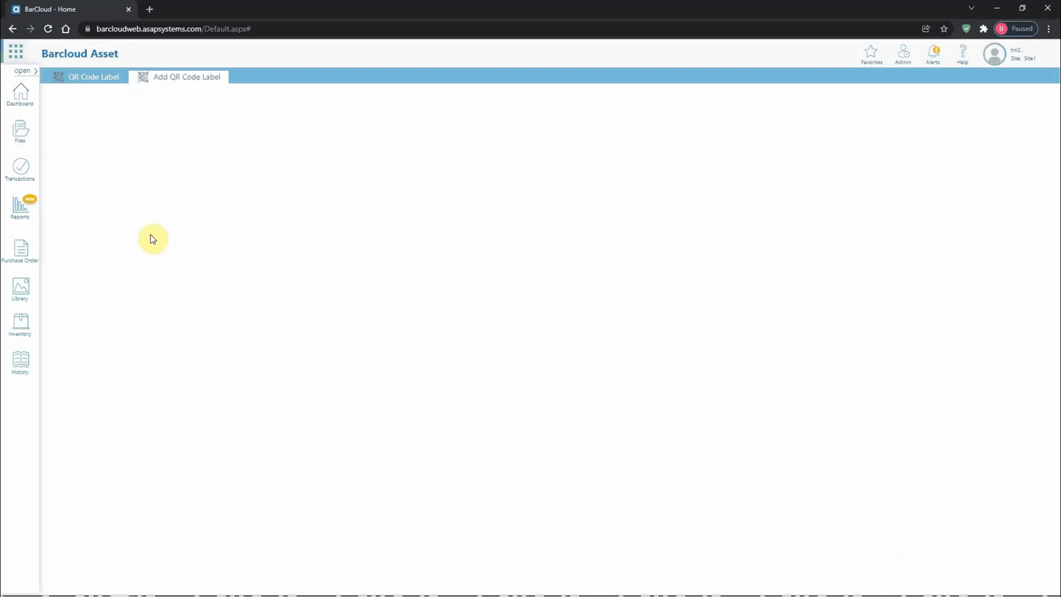
{"action": "left_click", "coordinate": [186, 76]}
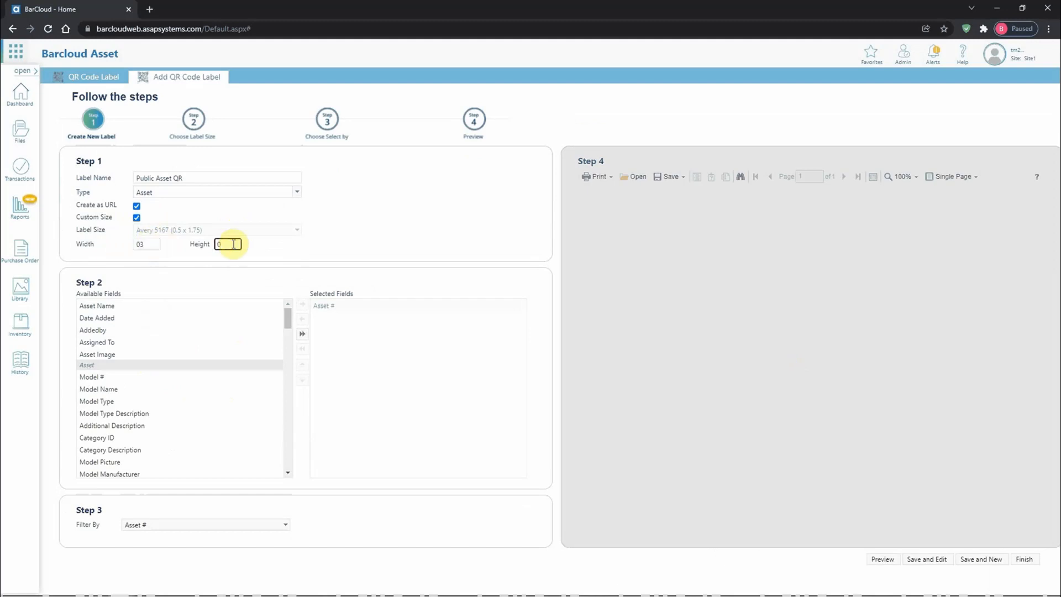
{"action": "type", "text": "1"}
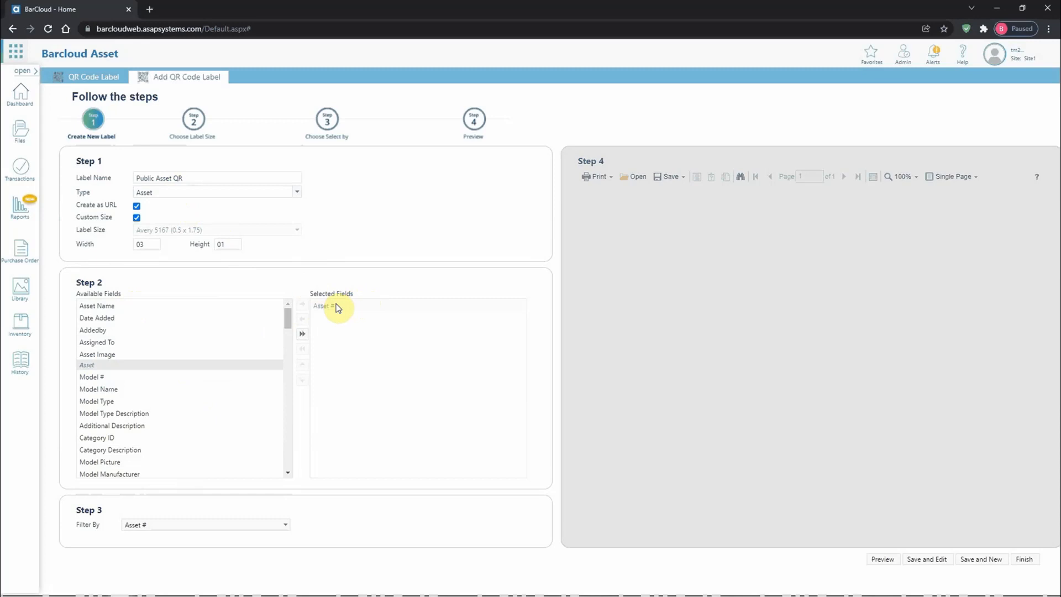
{"action": "mouse_move", "coordinate": [302, 312]}
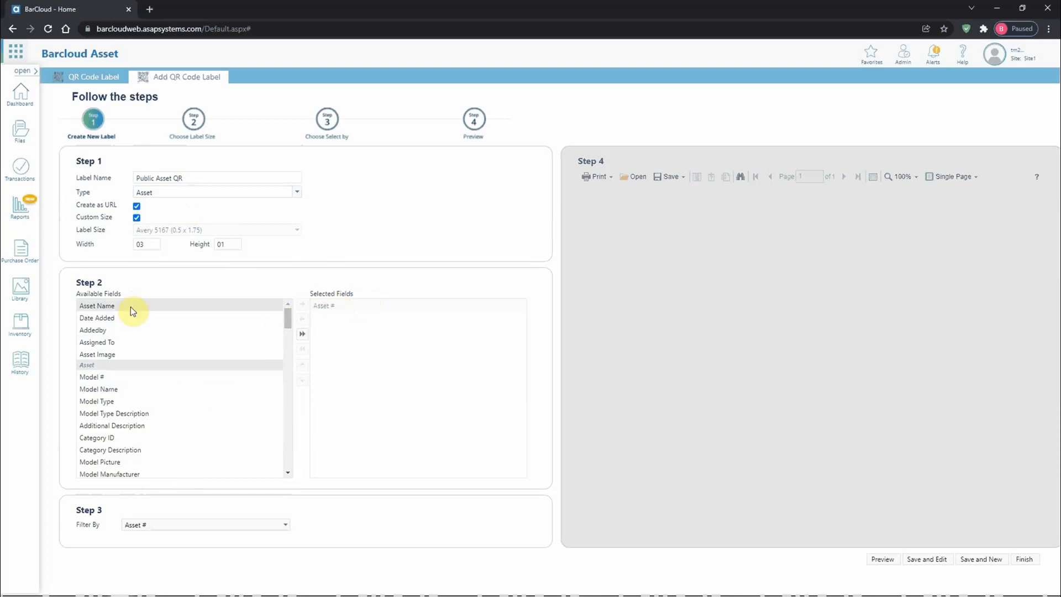
- Move Asset Name, Model #, Model Name, Category ID and Category Description to Selected Fields
{"action": "left_click", "coordinate": [96, 305]}
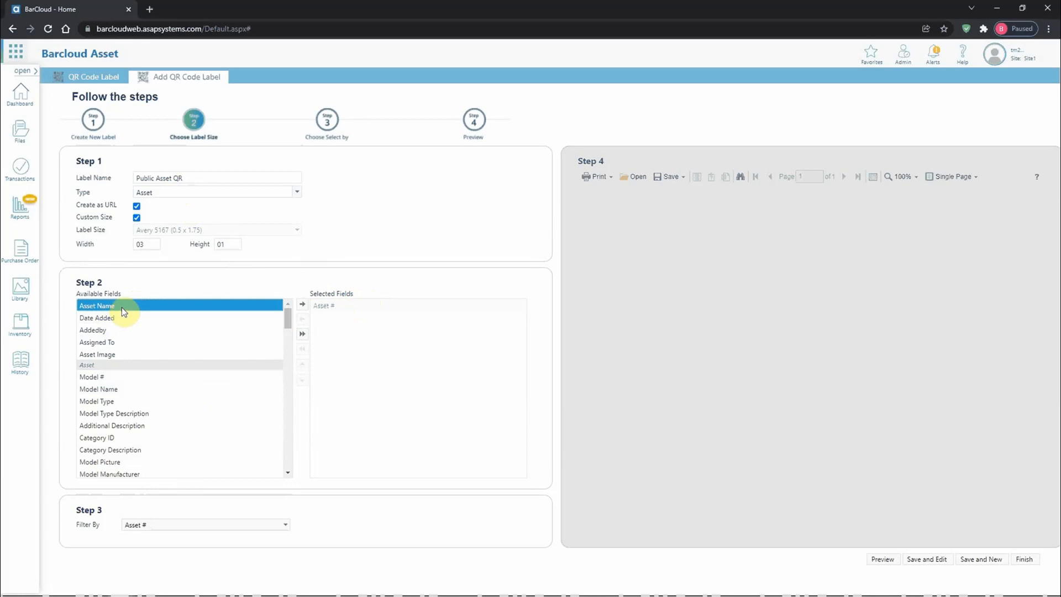
{"action": "left_click", "coordinate": [301, 304]}
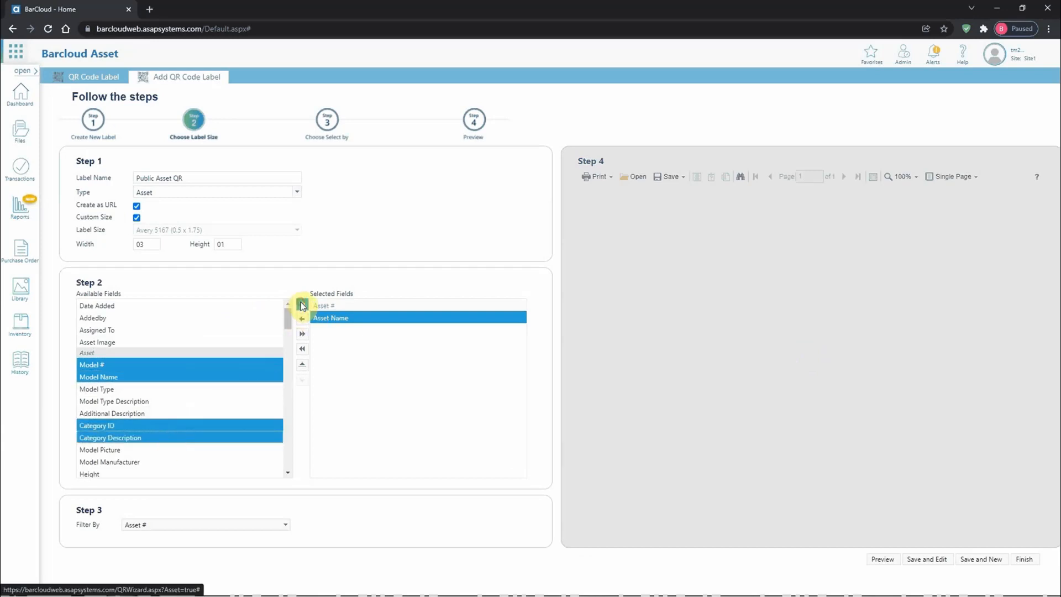
{"action": "left_click", "coordinate": [302, 319]}
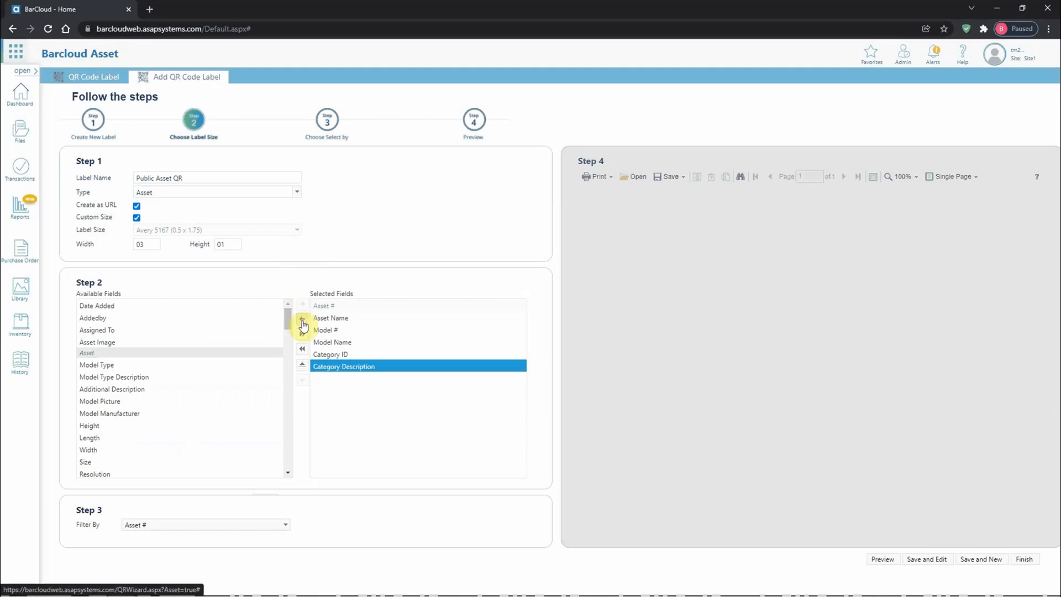
{"action": "mouse_move", "coordinate": [302, 321]}
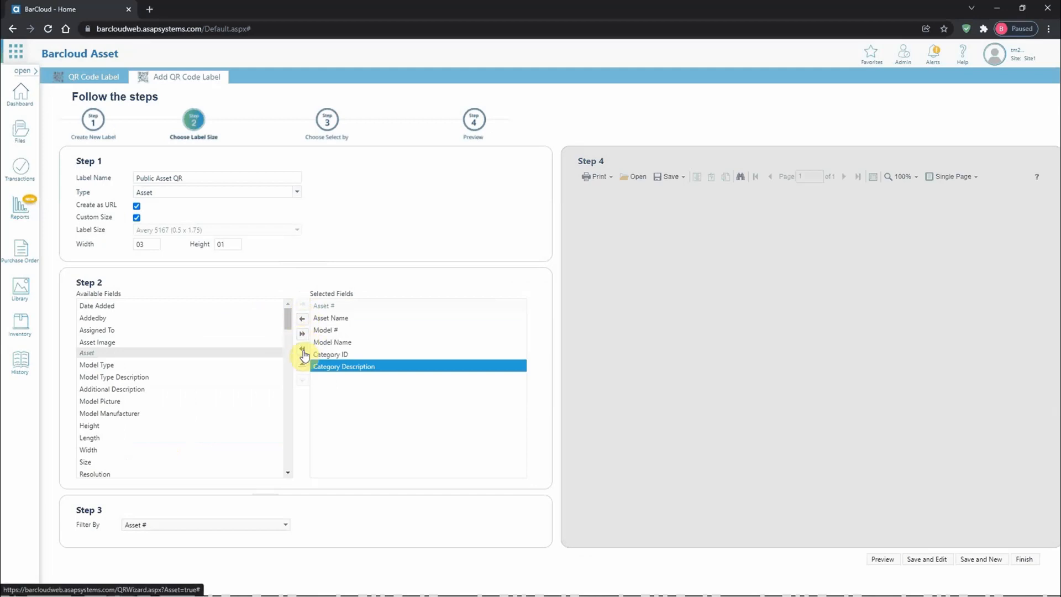
{"action": "mouse_move", "coordinate": [303, 348]}
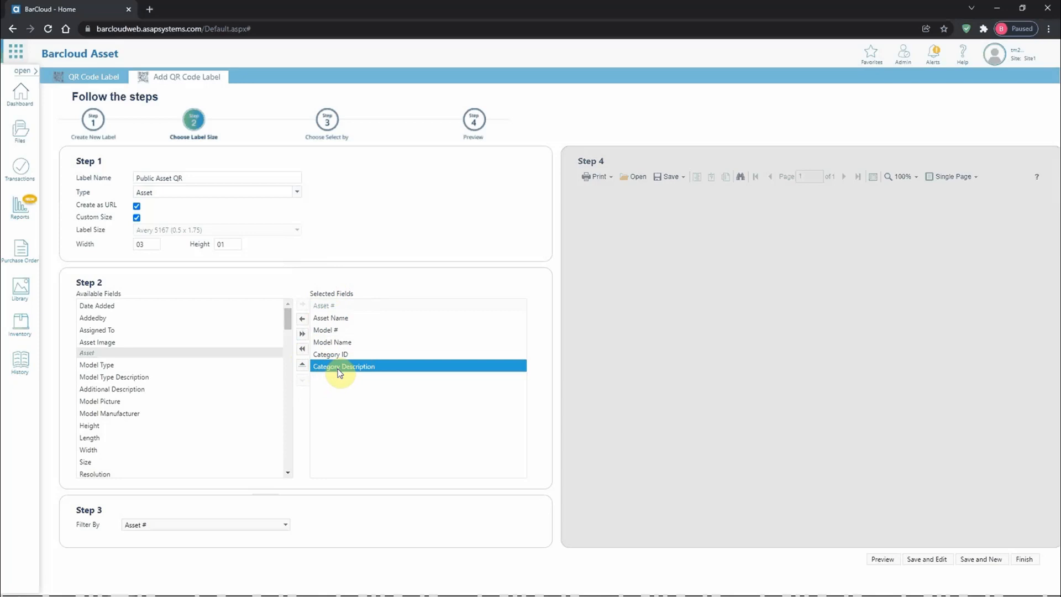
{"action": "mouse_move", "coordinate": [388, 393]}
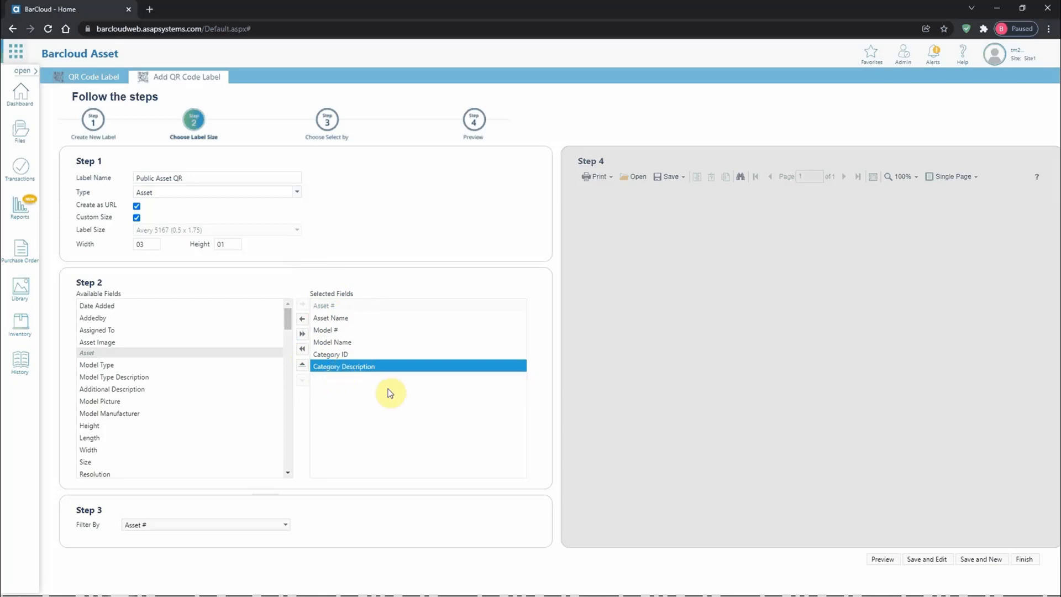
{"action": "mouse_move", "coordinate": [295, 413]}
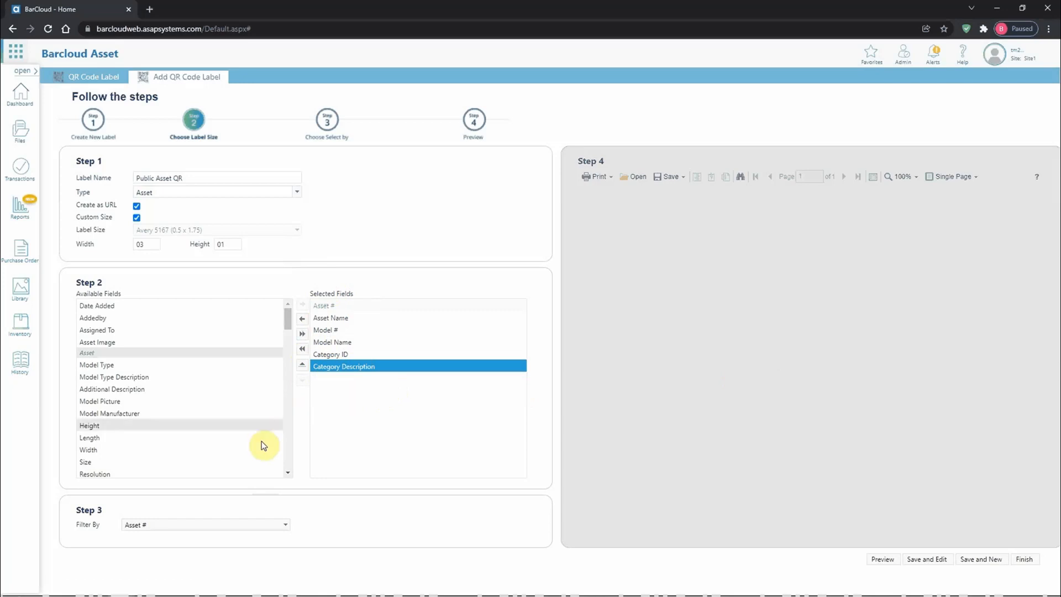
{"action": "mouse_move", "coordinate": [173, 529]}
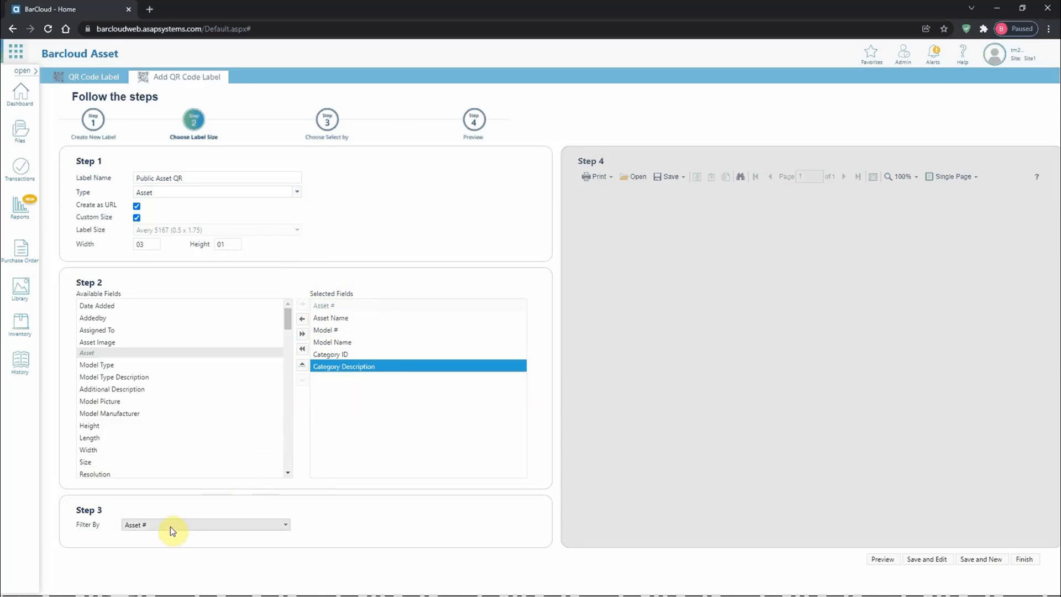
{"action": "mouse_move", "coordinate": [170, 194]}
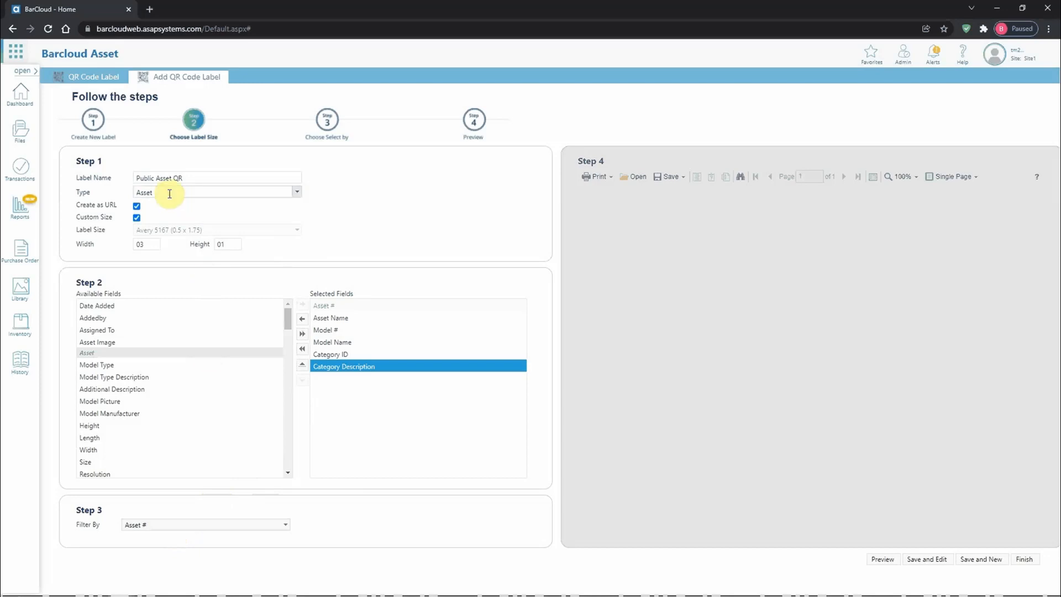
{"action": "mouse_move", "coordinate": [174, 524]}
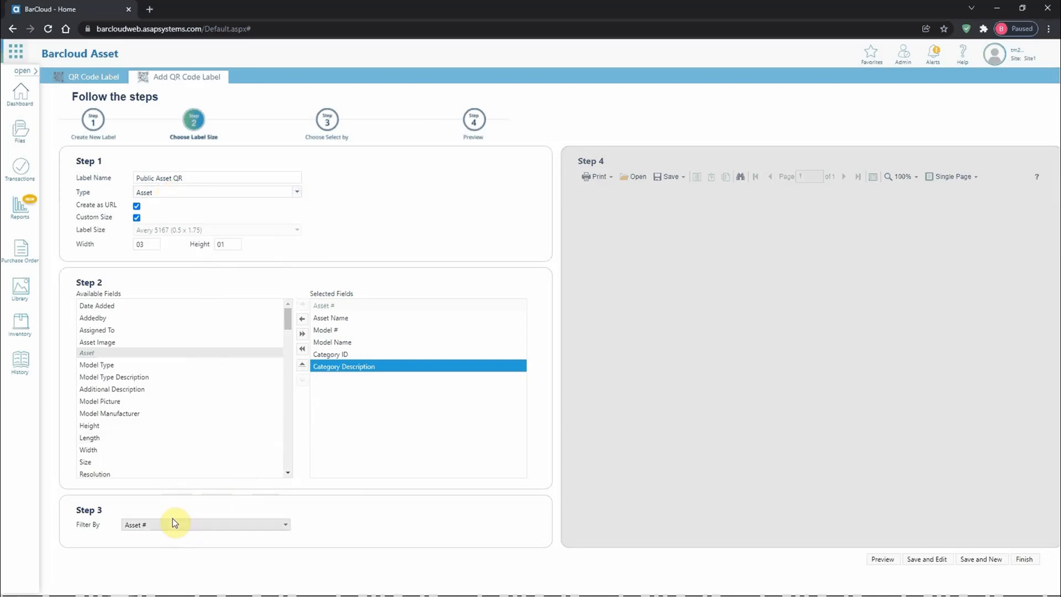
{"action": "left_click", "coordinate": [203, 524]}
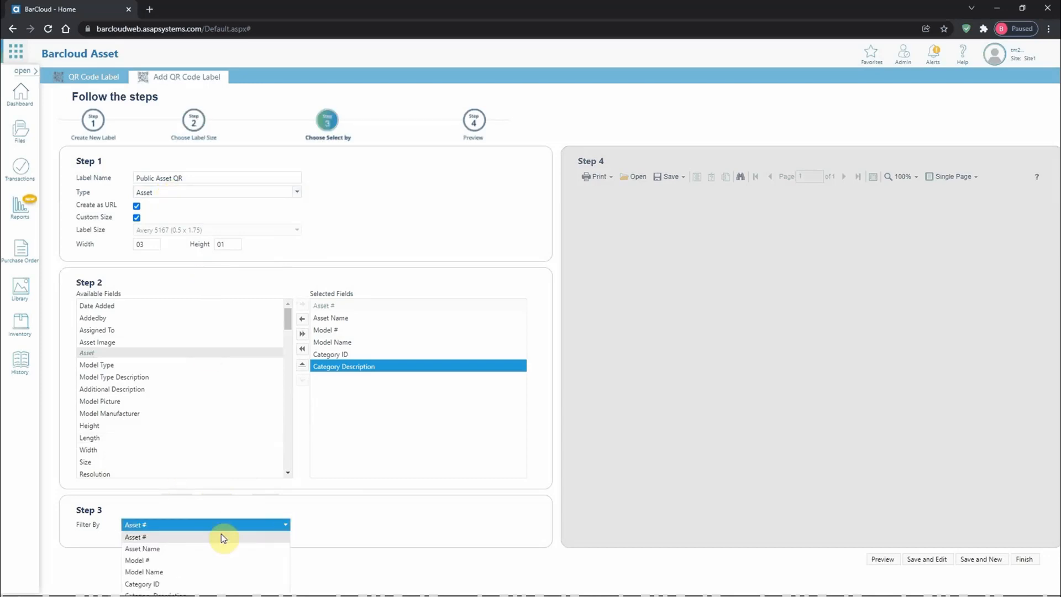
{"action": "left_click", "coordinate": [137, 560]}
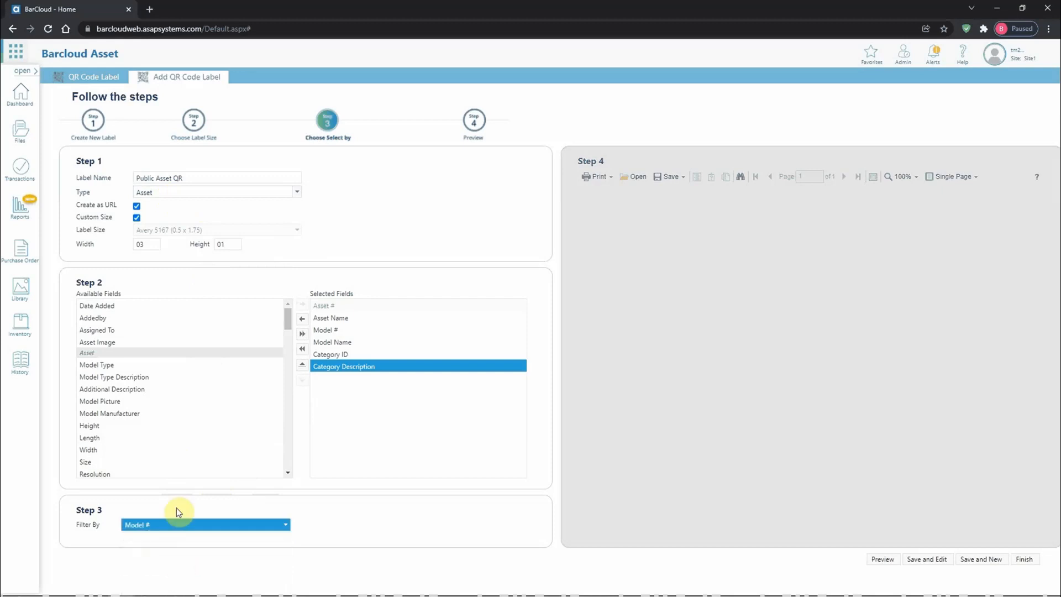
{"action": "mouse_move", "coordinate": [191, 185]}
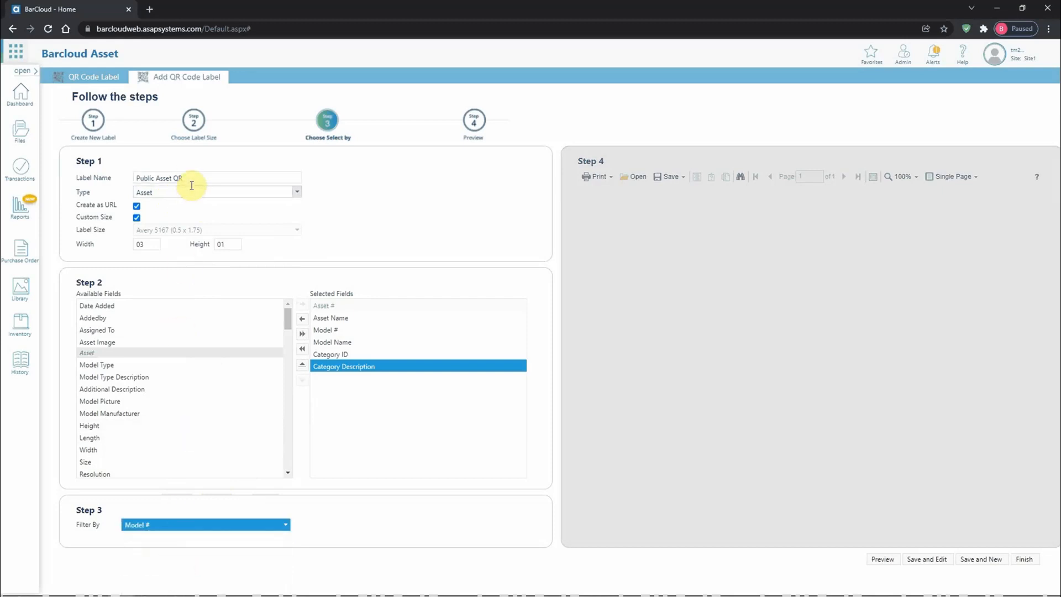
{"action": "mouse_move", "coordinate": [168, 533]}
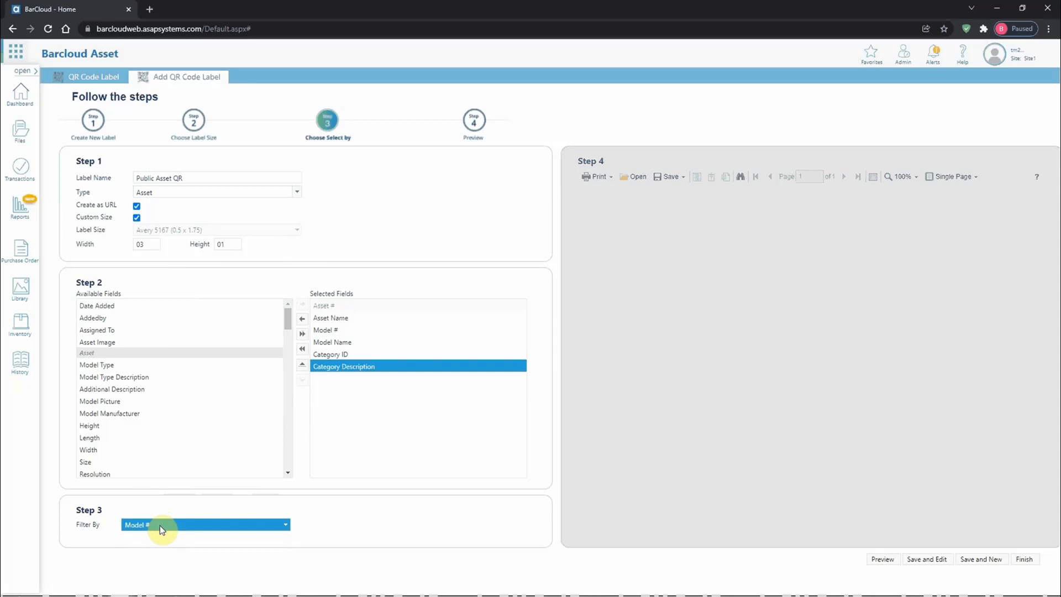
{"action": "left_click", "coordinate": [204, 524]}
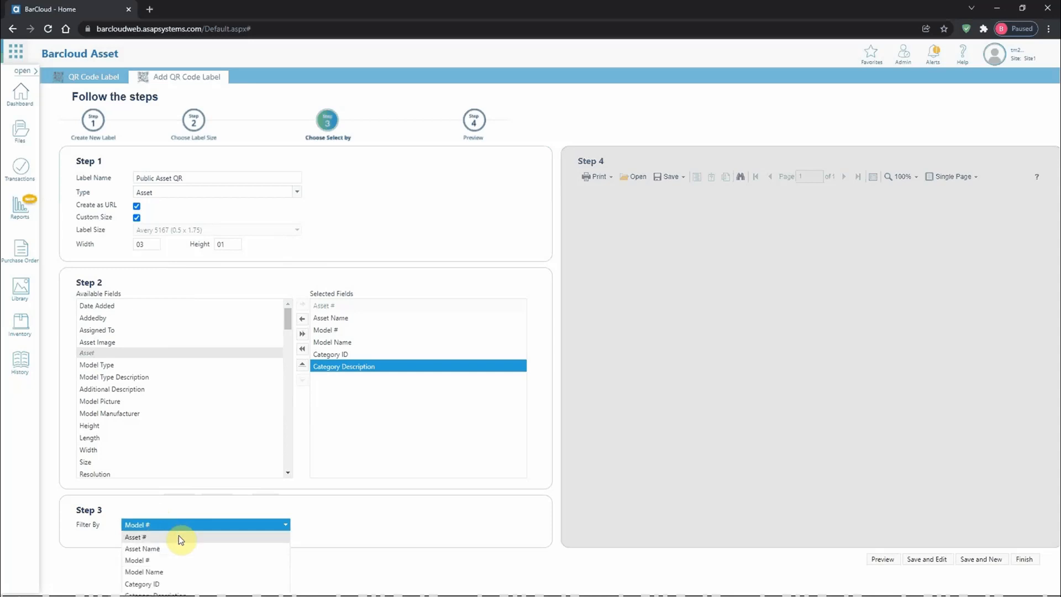
{"action": "left_click", "coordinate": [135, 537]}
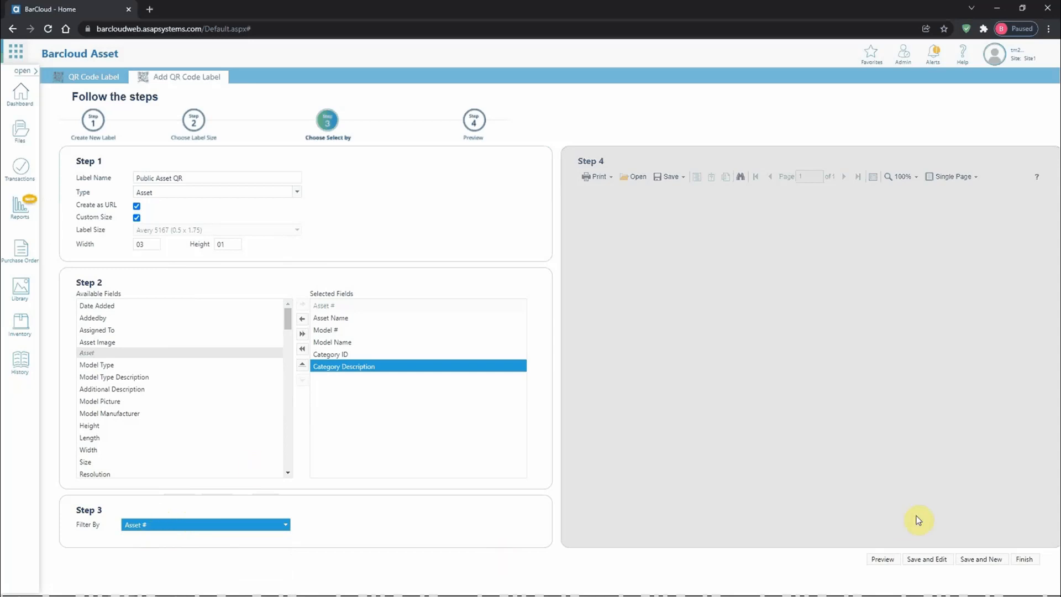
{"action": "mouse_move", "coordinate": [794, 296]}
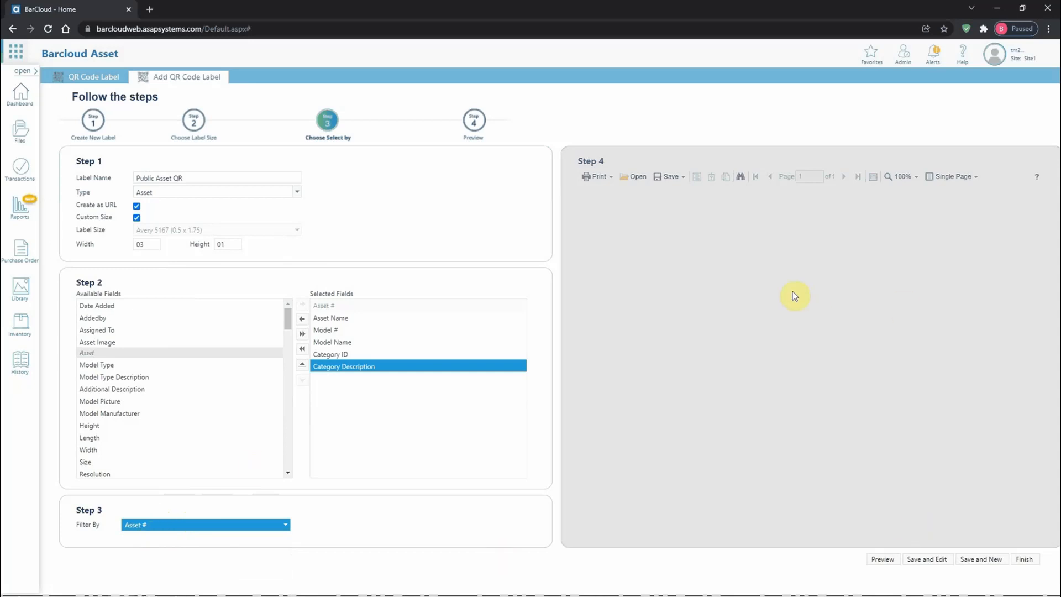
{"action": "mouse_move", "coordinate": [890, 568]}
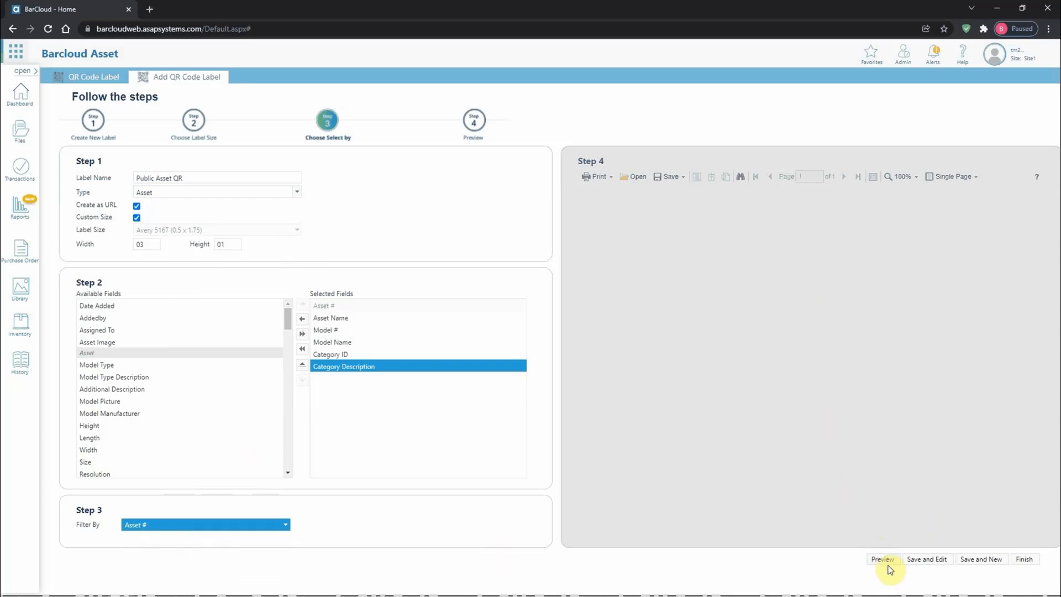
- Preview the Public Asset QR label and save it with Save and New
{"action": "left_click", "coordinate": [881, 559]}
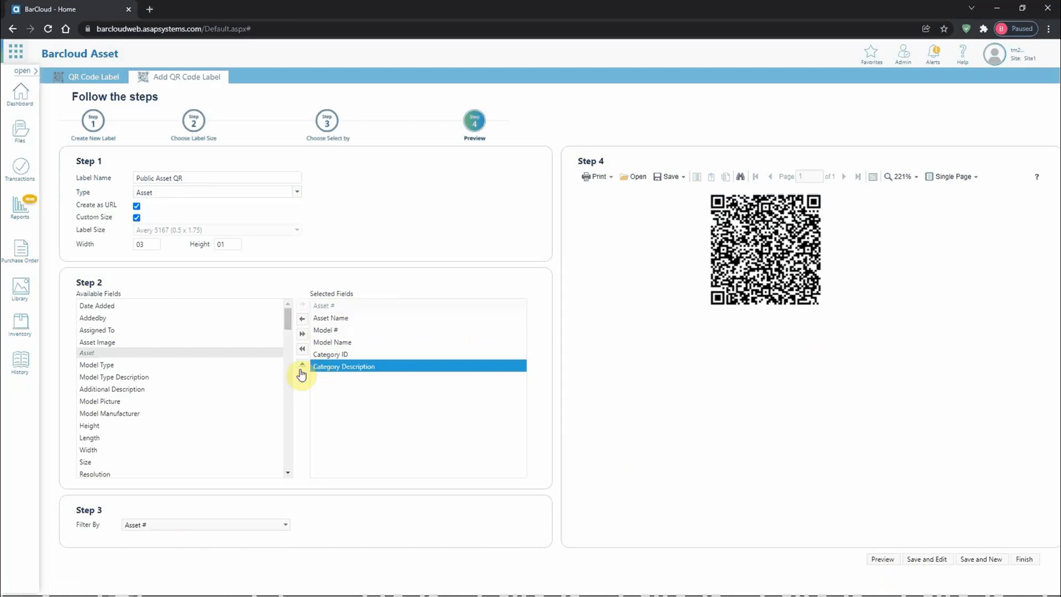
{"action": "mouse_move", "coordinate": [301, 369]}
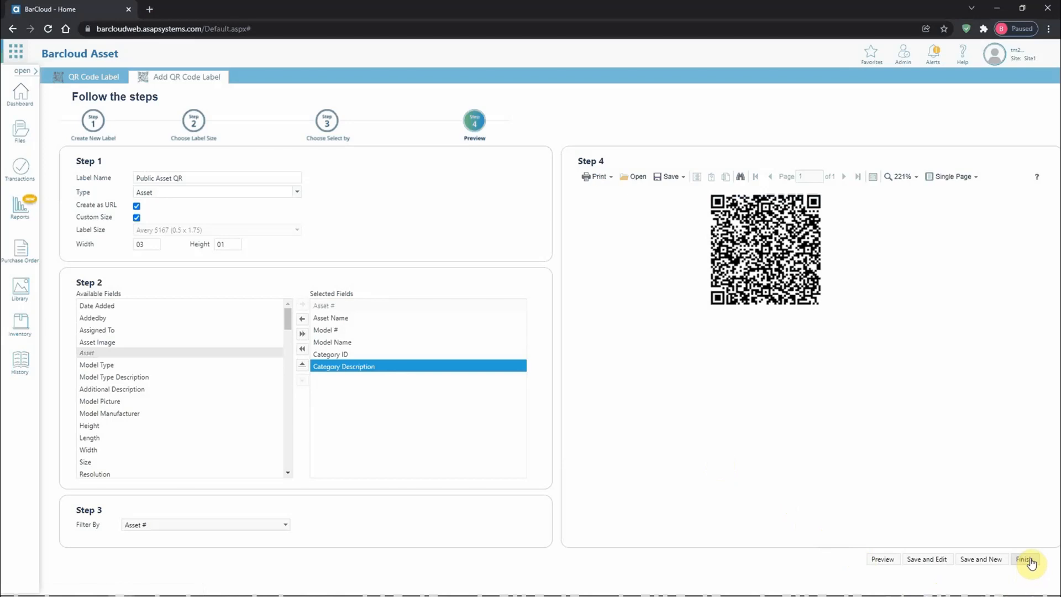
{"action": "mouse_move", "coordinate": [980, 559]}
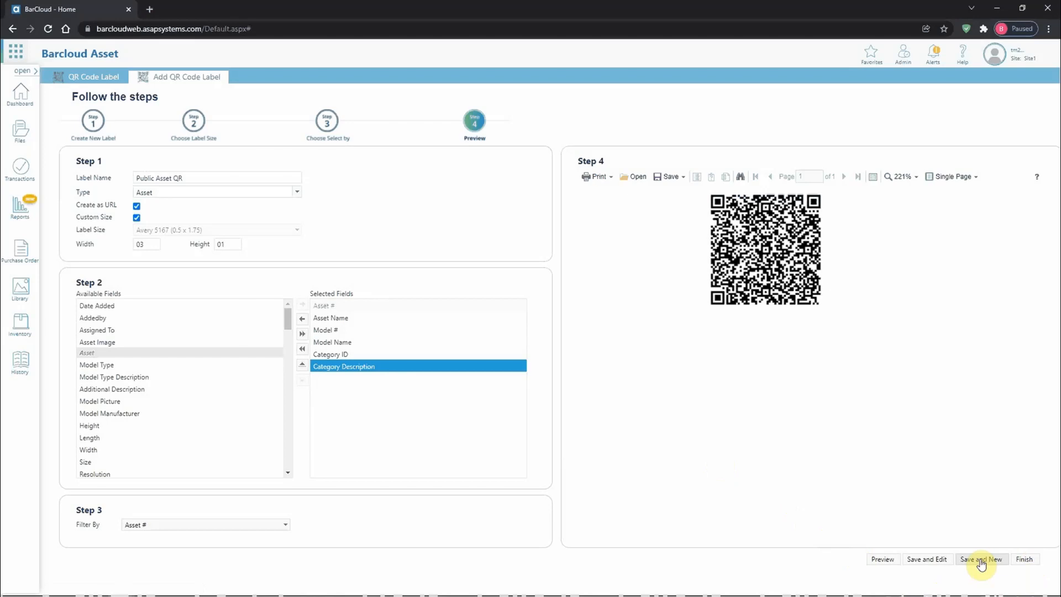
{"action": "mouse_move", "coordinate": [786, 327]}
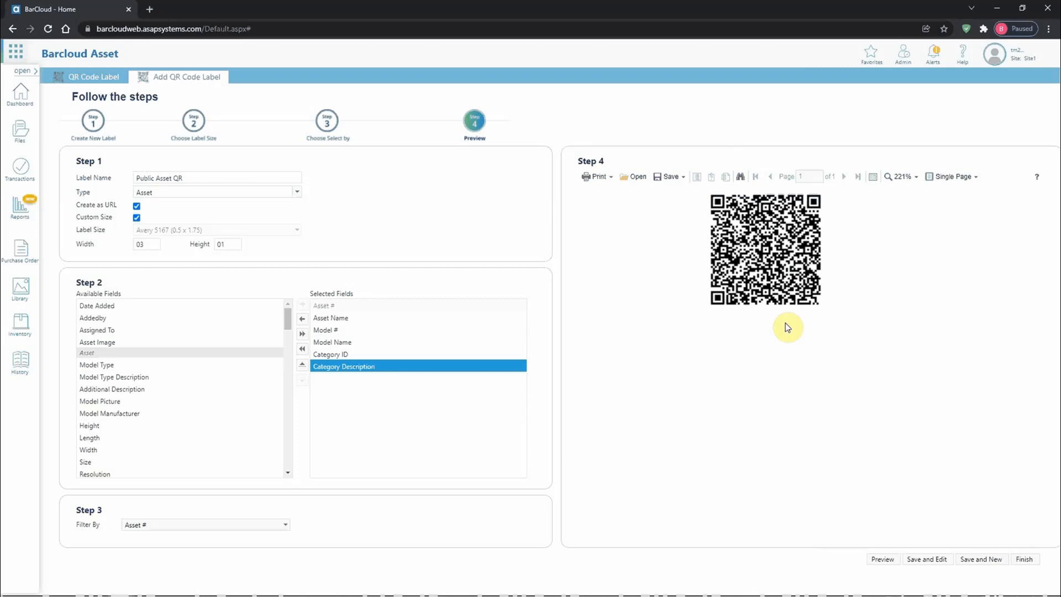
{"action": "mouse_move", "coordinate": [817, 445]}
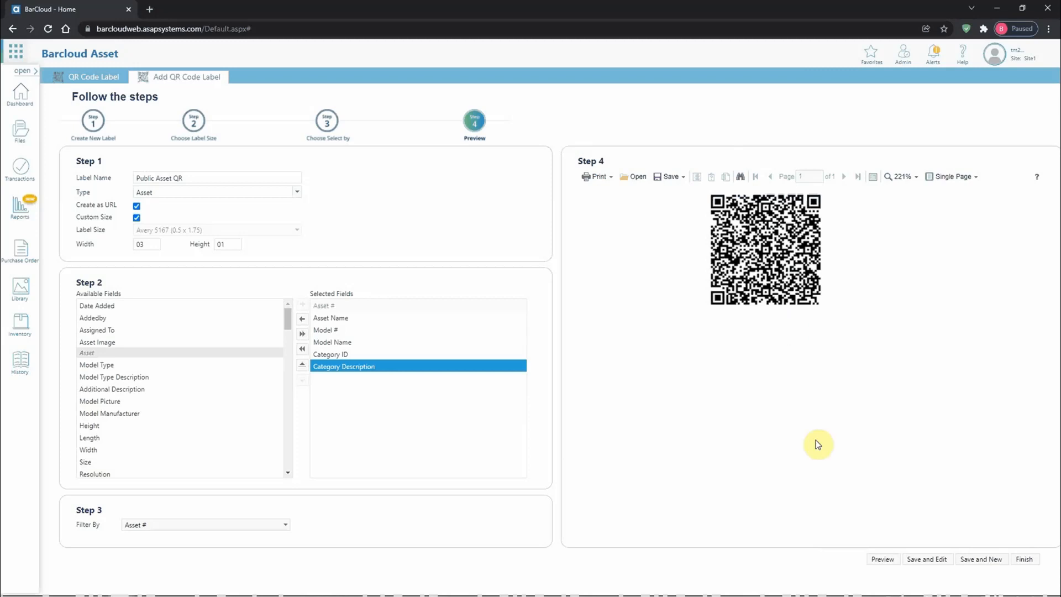
{"action": "mouse_move", "coordinate": [926, 559]}
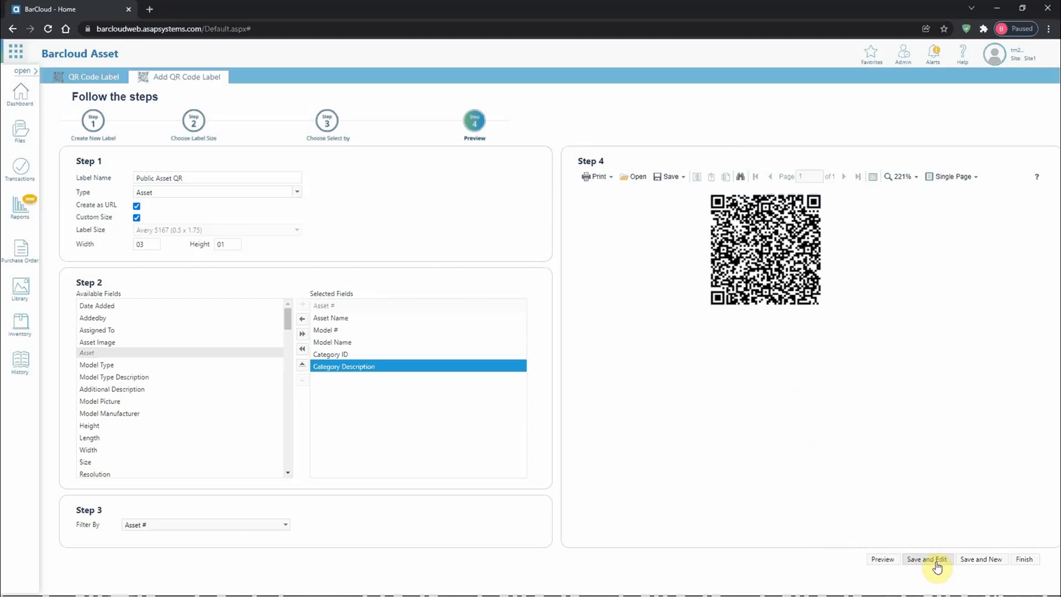
{"action": "mouse_move", "coordinate": [981, 559]}
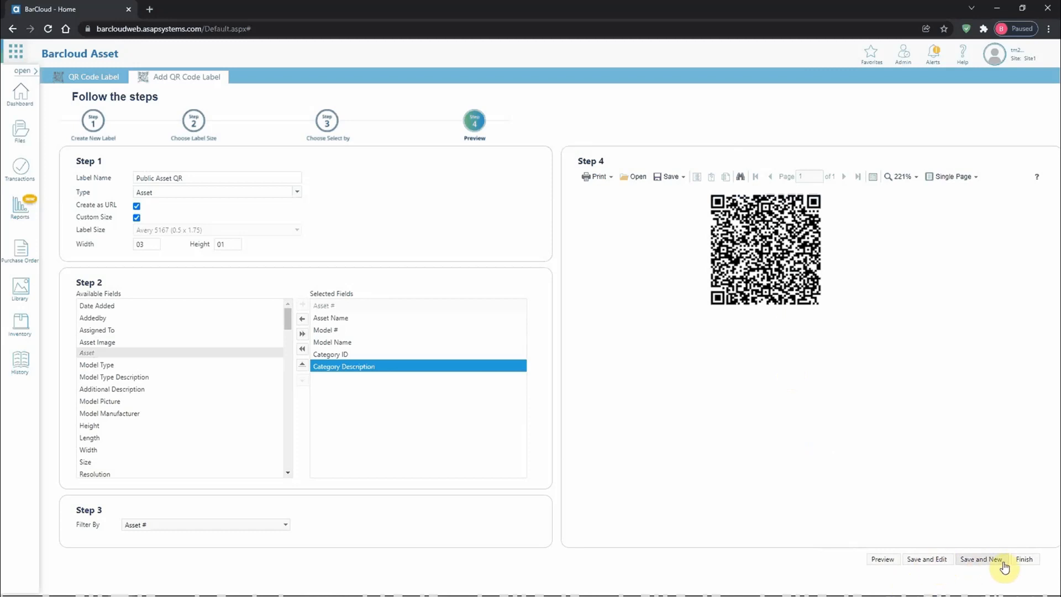
{"action": "left_click", "coordinate": [980, 559]}
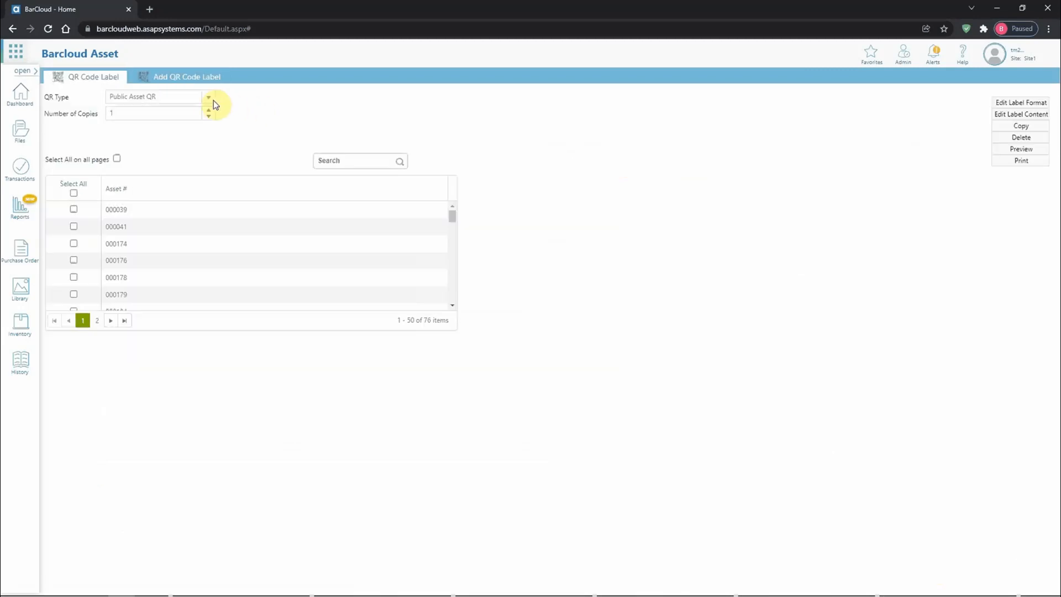
- With Public Asset QR as the type, tick assets 000174 and 000176 and print their labels
{"action": "left_click", "coordinate": [209, 96]}
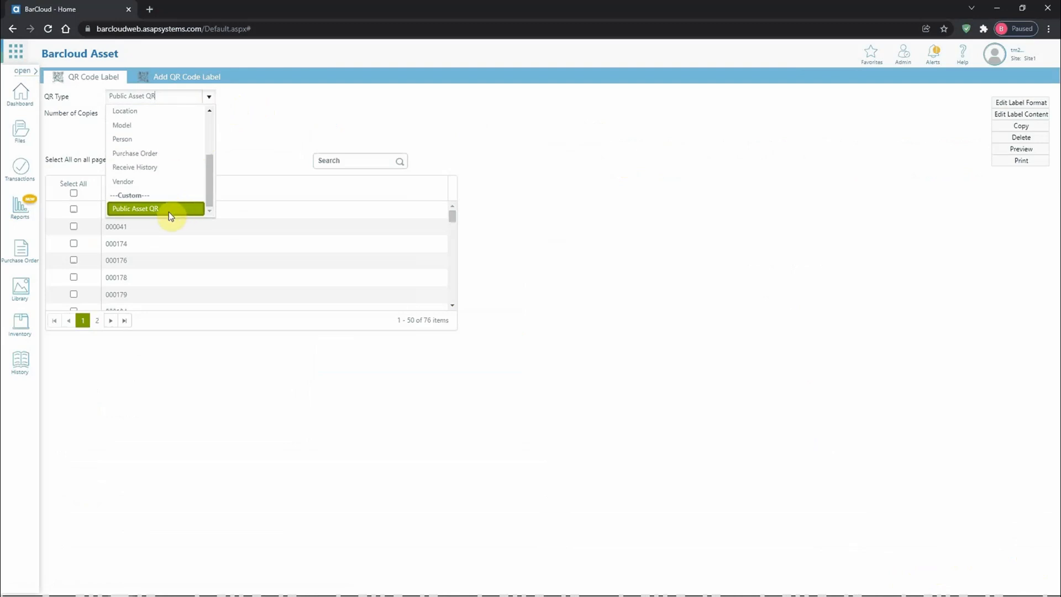
{"action": "mouse_move", "coordinate": [155, 195]}
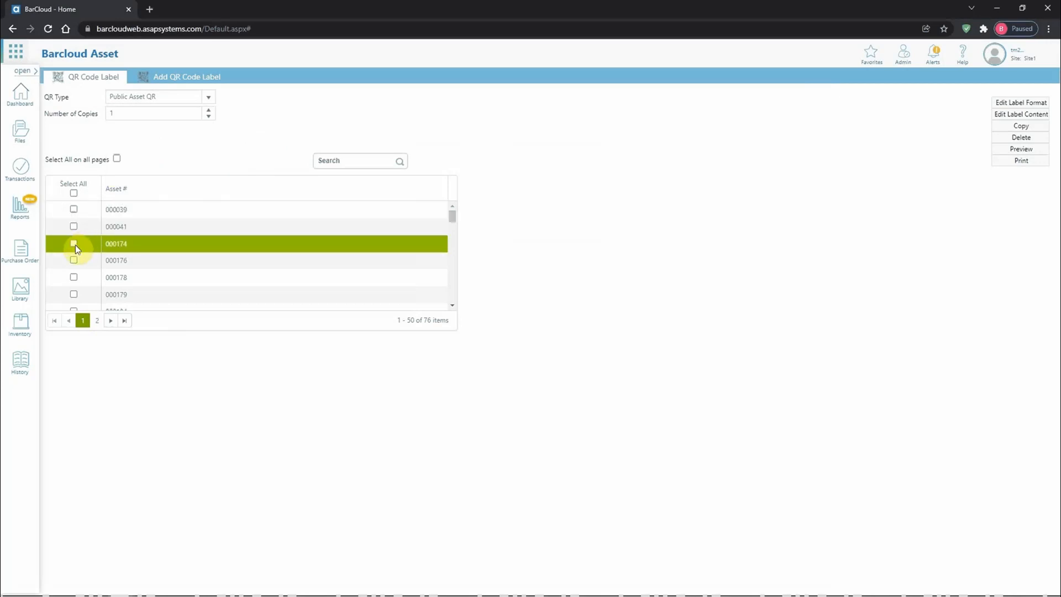
{"action": "left_click", "coordinate": [74, 243]}
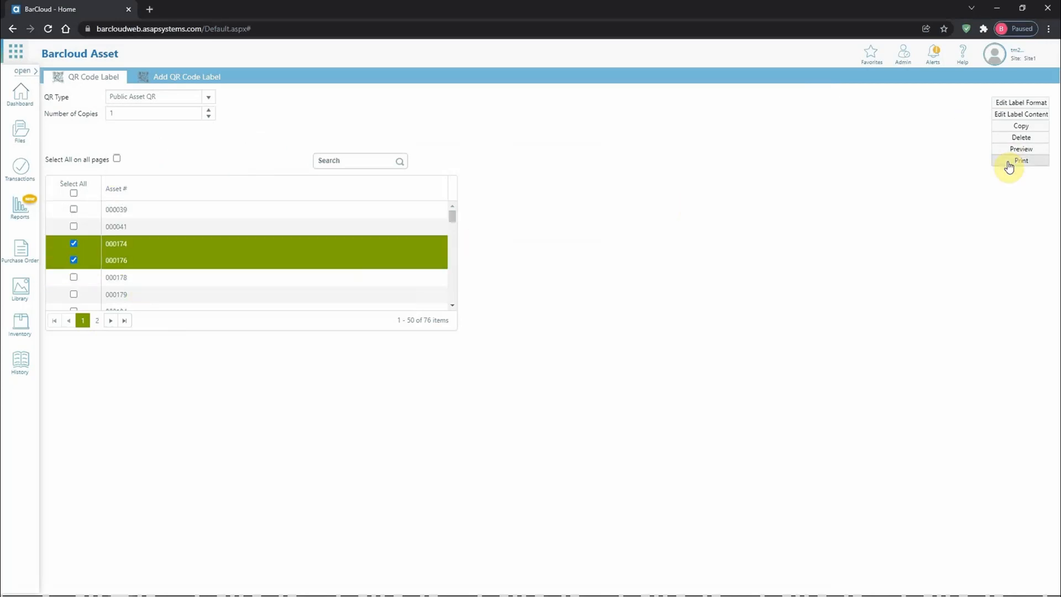
{"action": "left_click", "coordinate": [1020, 160]}
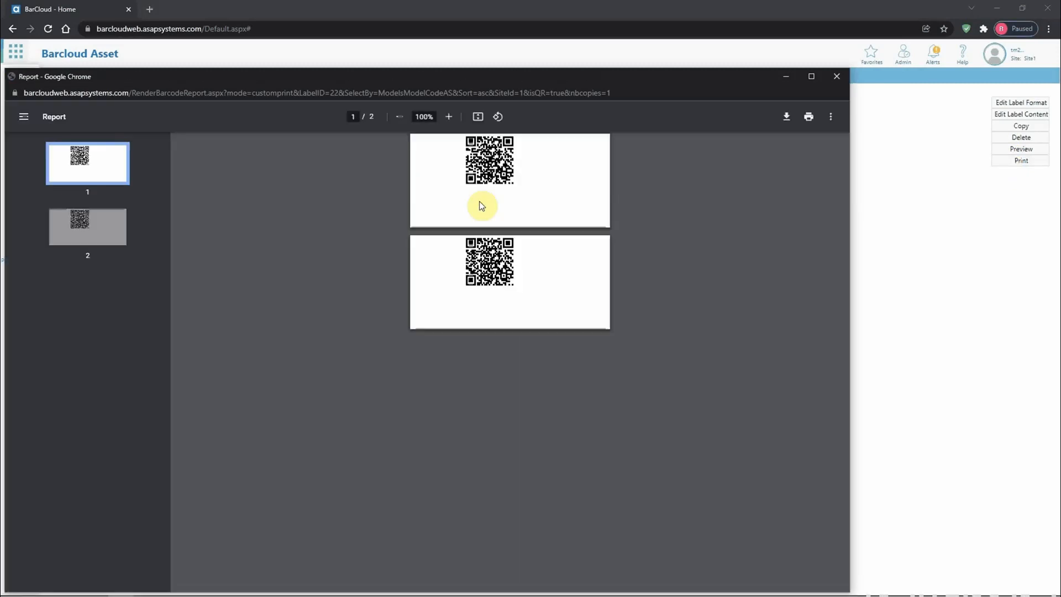
{"action": "mouse_move", "coordinate": [460, 151]}
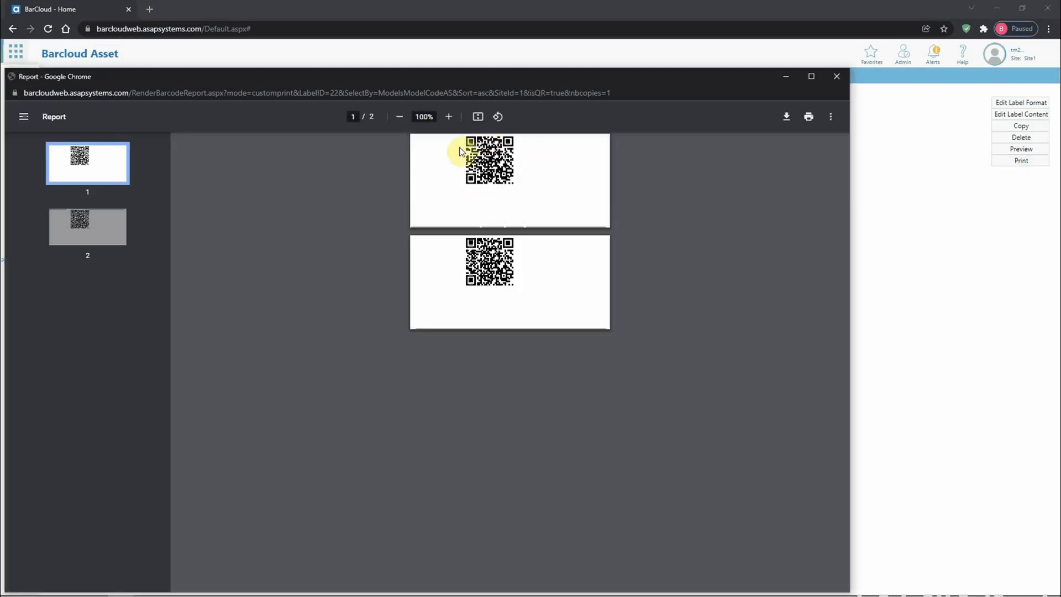
{"action": "mouse_move", "coordinate": [446, 169]}
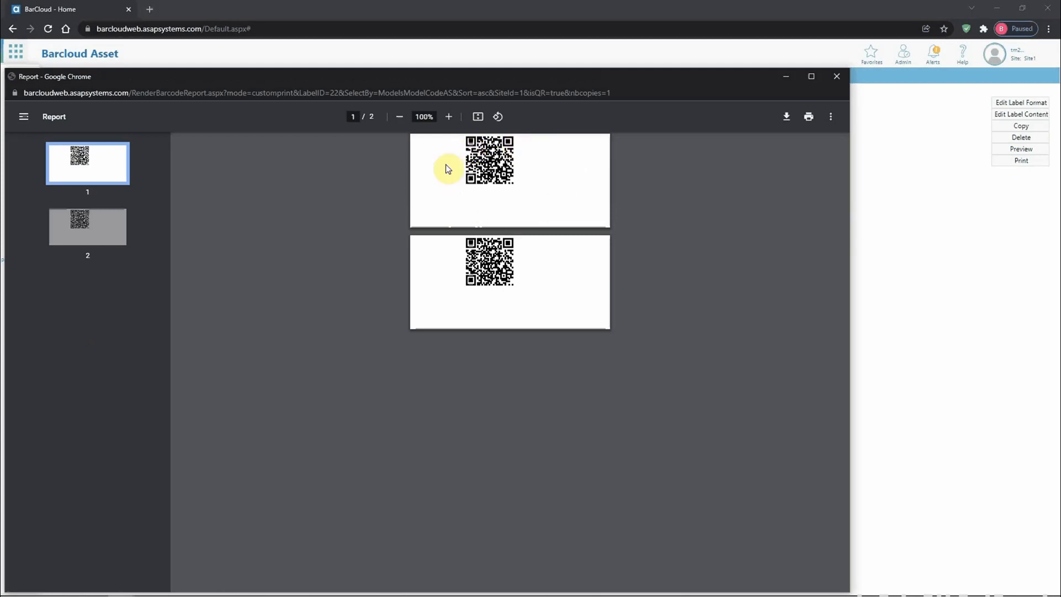
{"action": "mouse_move", "coordinate": [445, 208]}
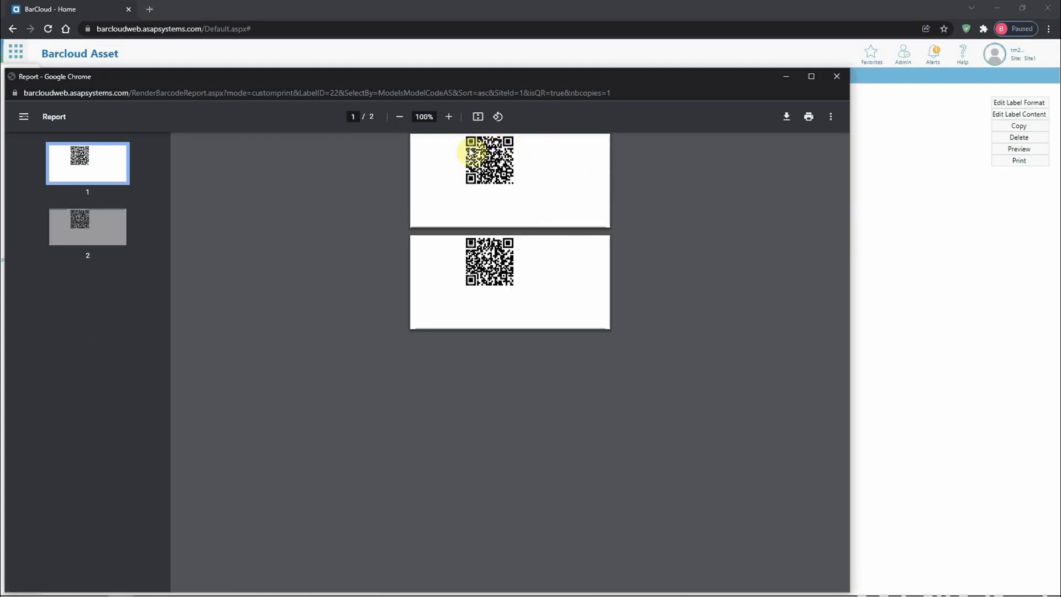
{"action": "mouse_move", "coordinate": [538, 210]}
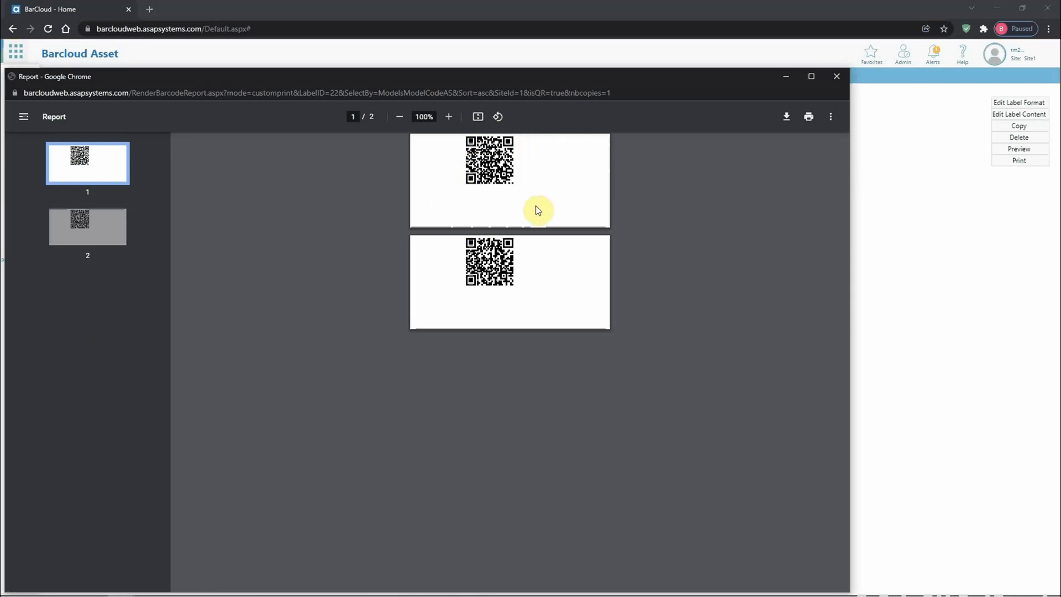
{"action": "mouse_move", "coordinate": [775, 116]}
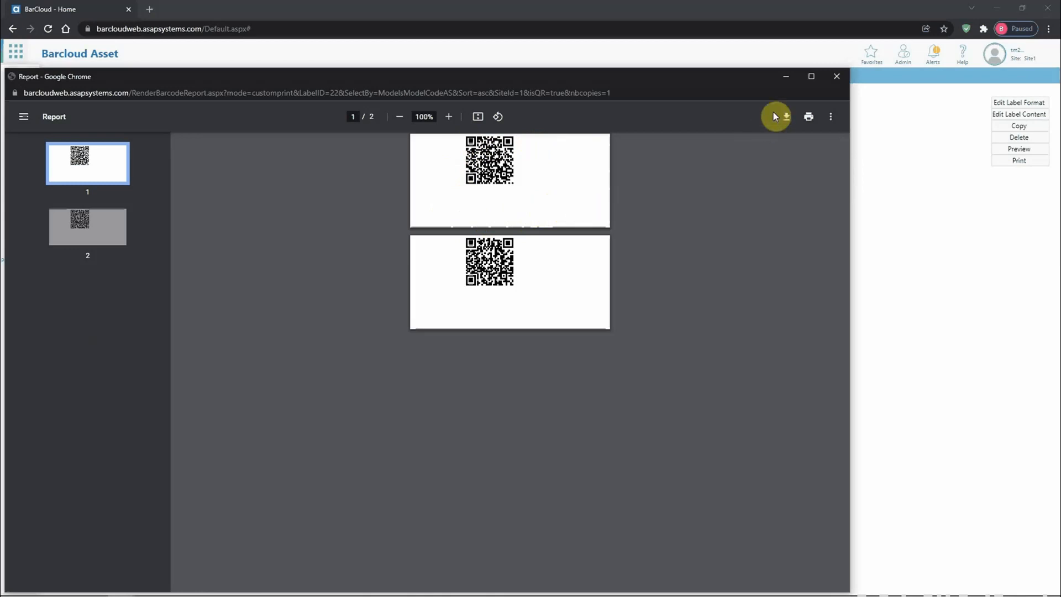
- Close the report preview and open the label format in the report designer
{"action": "left_click", "coordinate": [837, 77]}
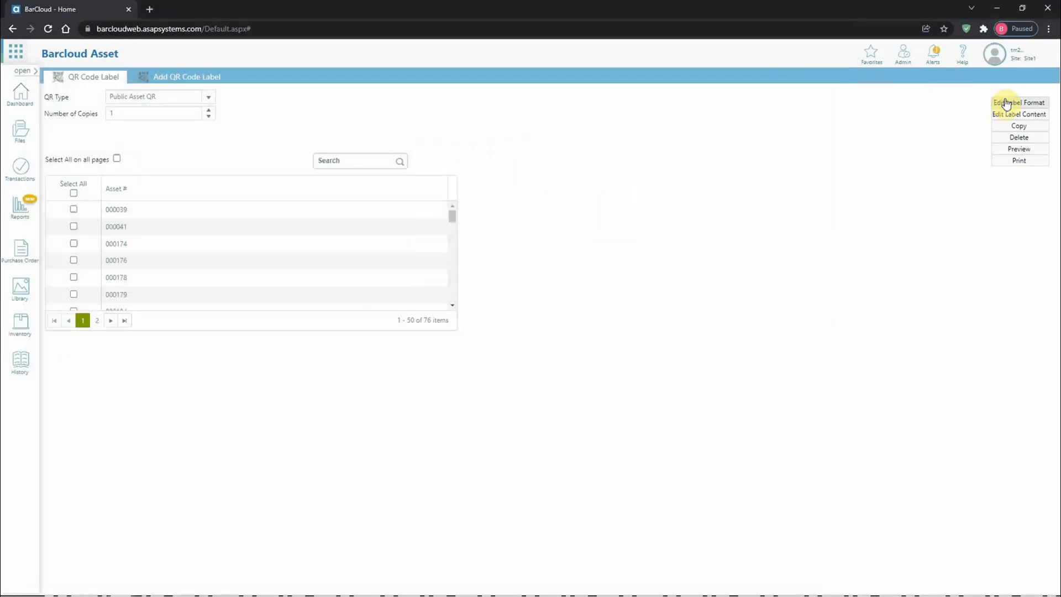
{"action": "left_click", "coordinate": [1017, 102]}
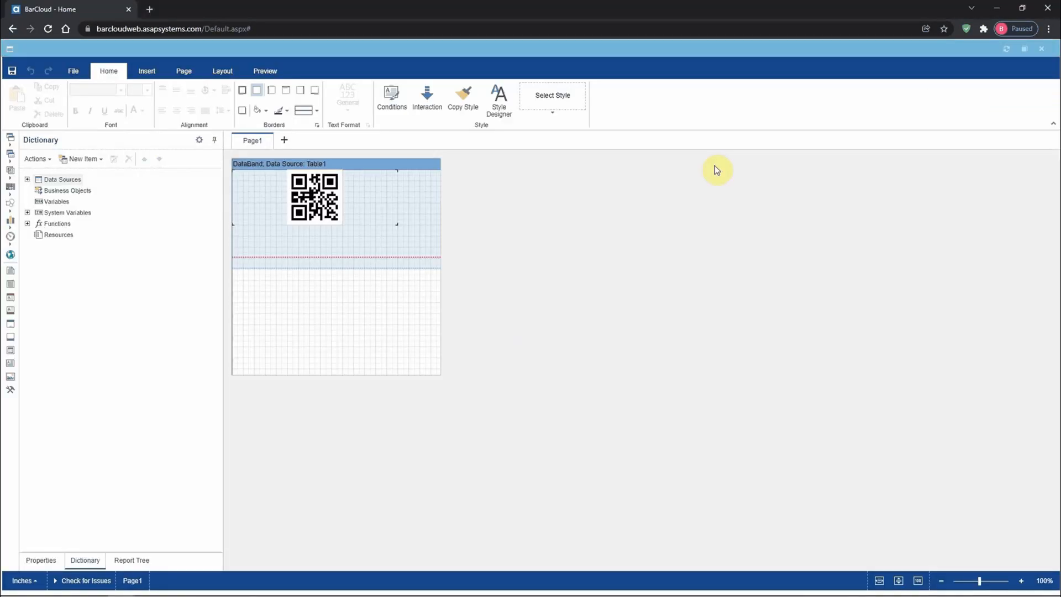
{"action": "mouse_move", "coordinate": [636, 202]}
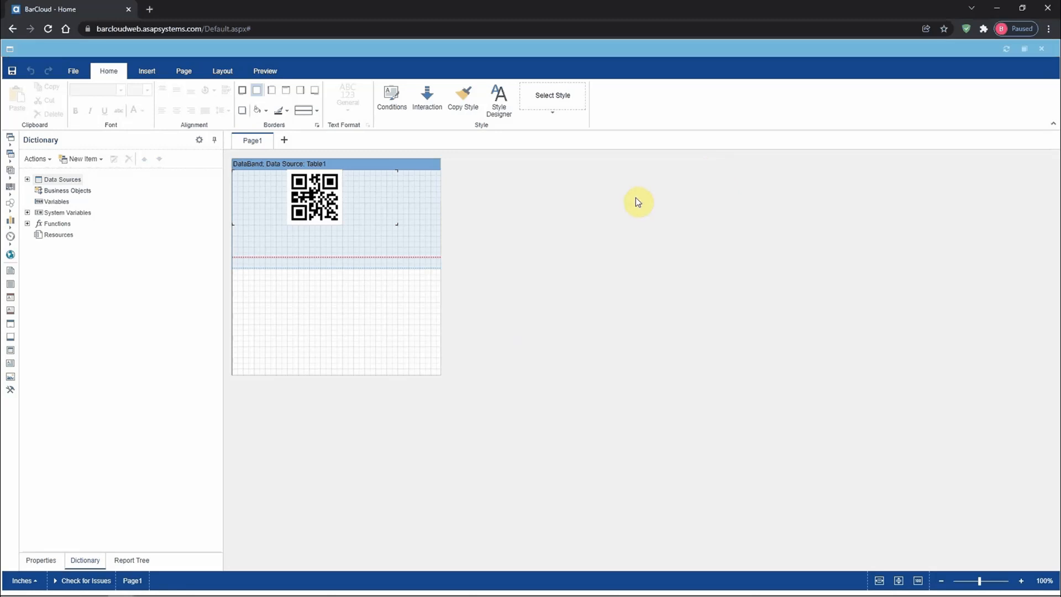
- Shrink the QR code and move it to the left of the label band
{"action": "left_click", "coordinate": [312, 197]}
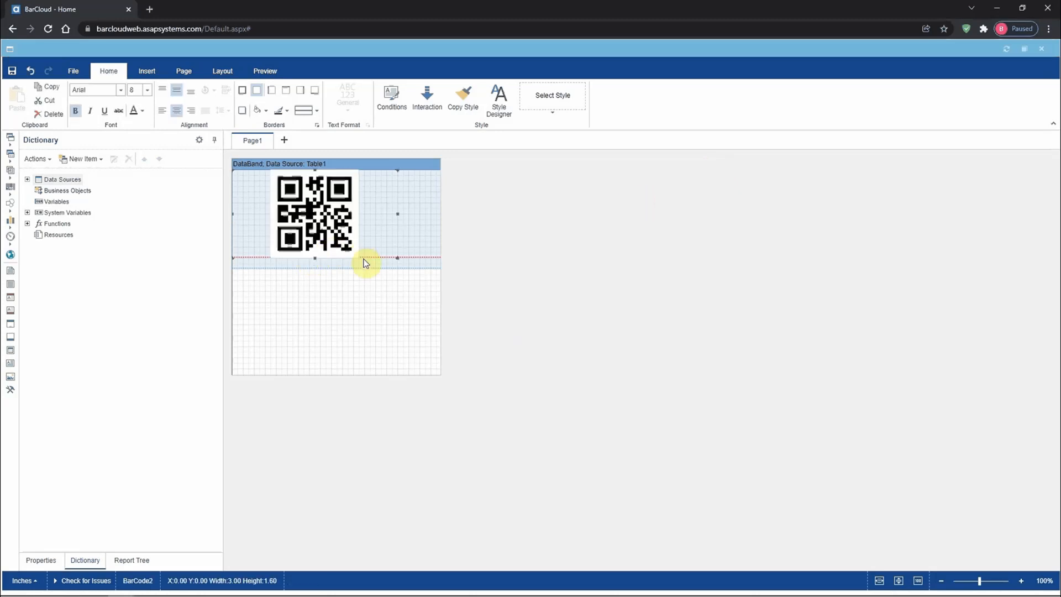
{"action": "left_click_drag", "start_coordinate": [314, 213], "coordinate": [336, 213]}
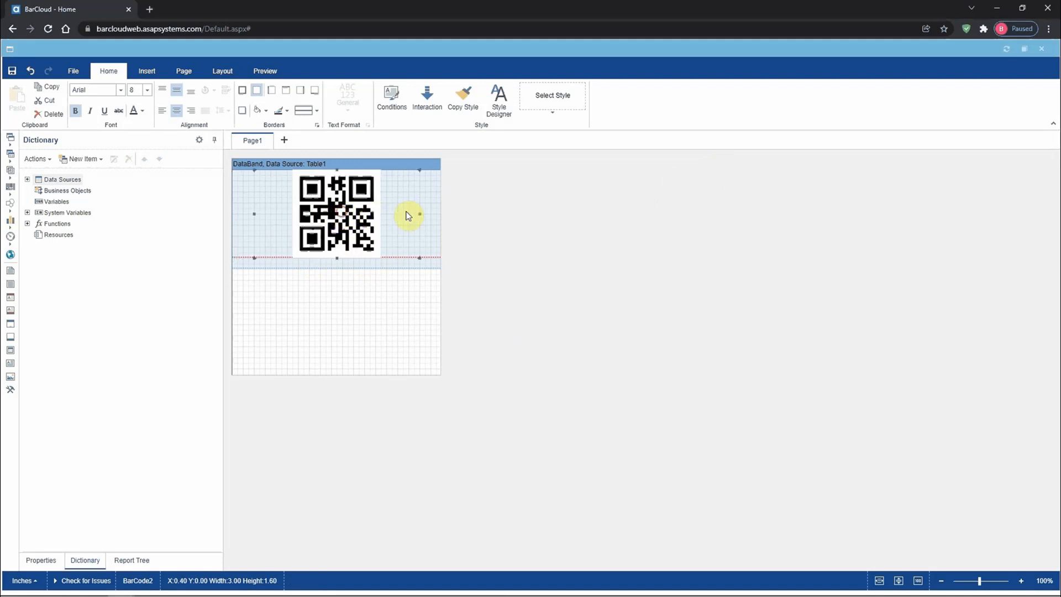
{"action": "left_click_drag", "start_coordinate": [419, 214], "coordinate": [370, 214]}
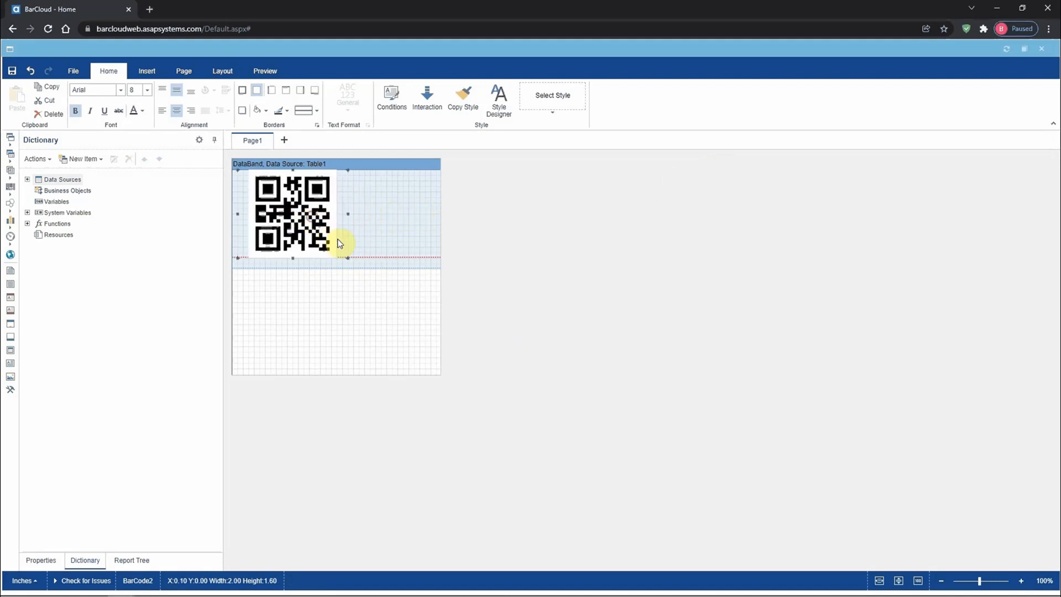
- Drag the ModelsModelCodeAS field from Table1 beside the QR code and save the layout
{"action": "left_click", "coordinate": [27, 179]}
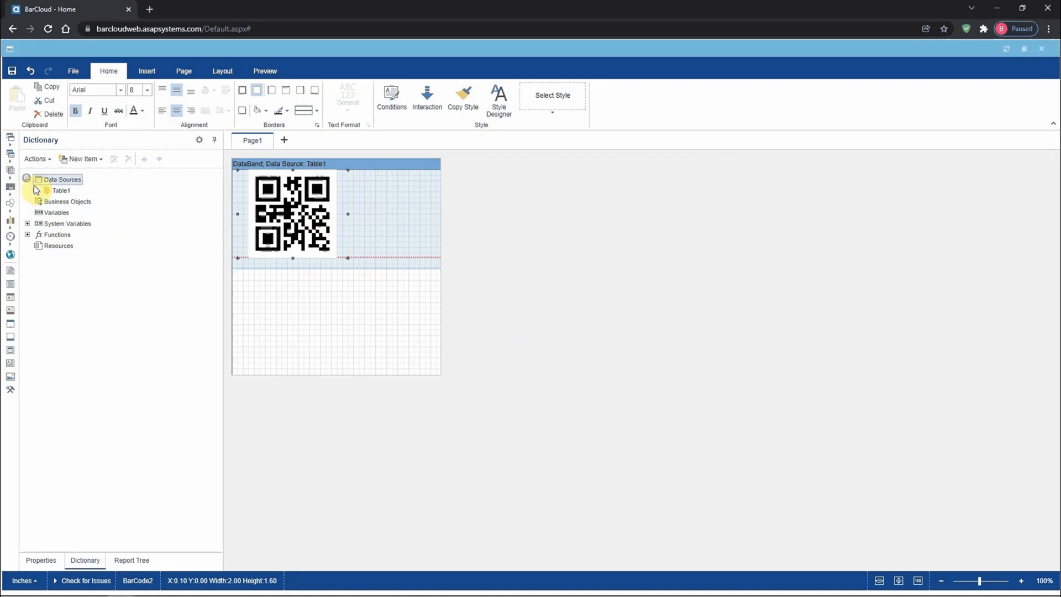
{"action": "left_click", "coordinate": [40, 190]}
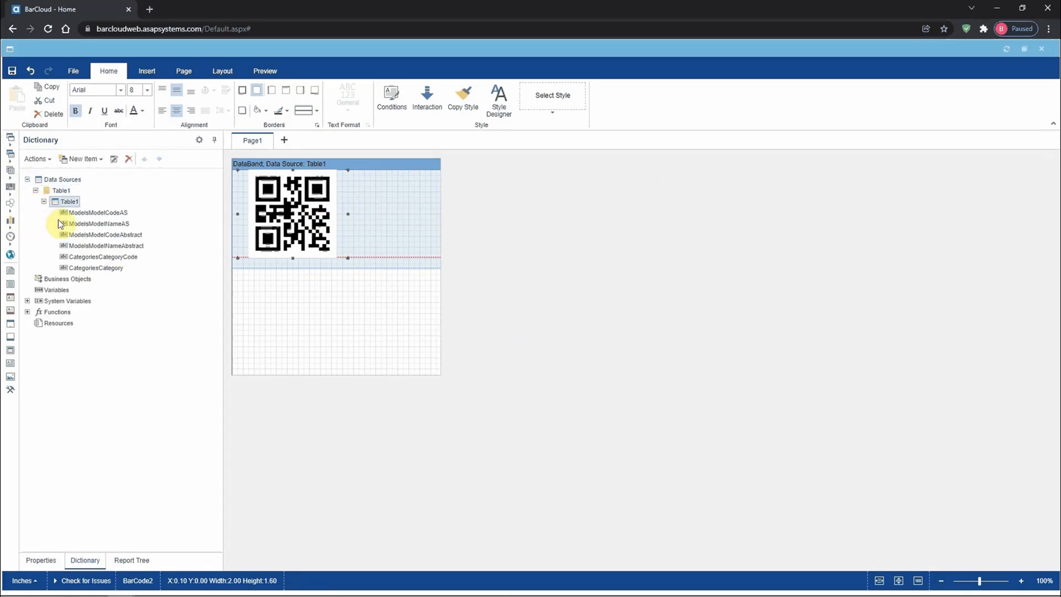
{"action": "left_click", "coordinate": [98, 212]}
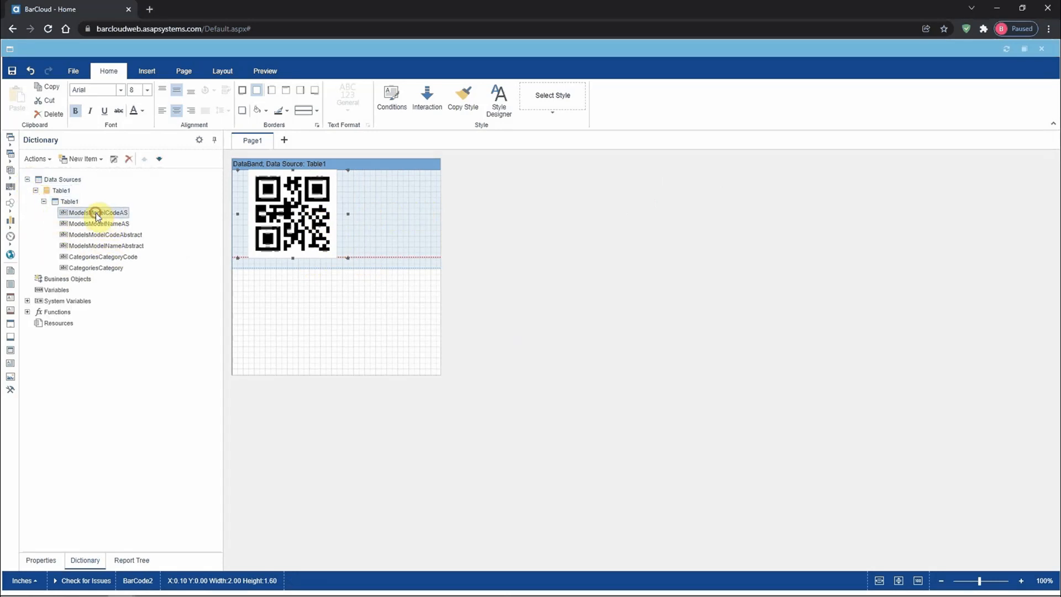
{"action": "left_click_drag", "start_coordinate": [95, 212], "coordinate": [360, 201]}
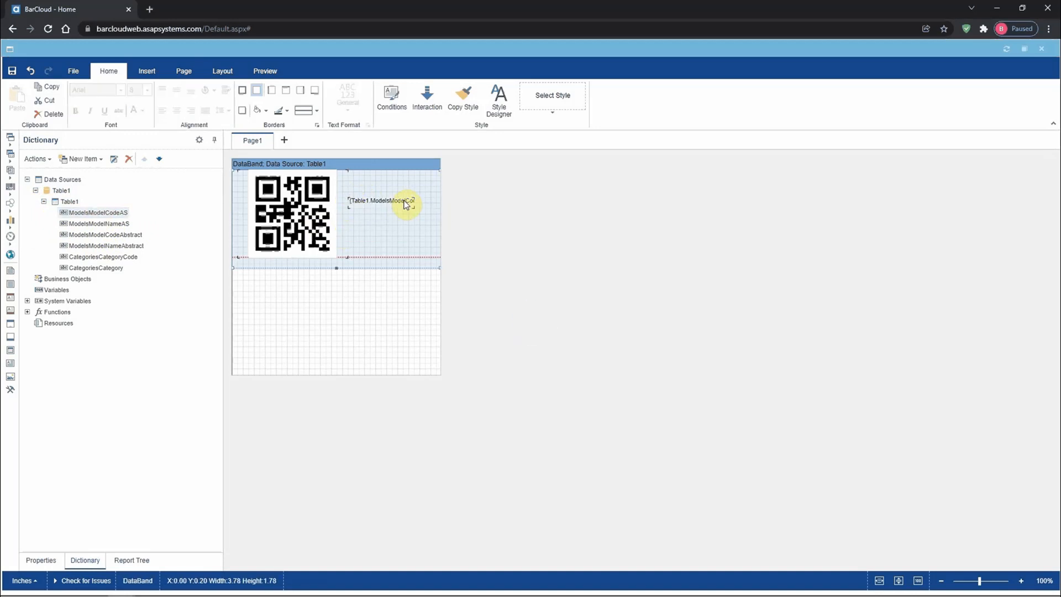
{"action": "mouse_move", "coordinate": [53, 114]}
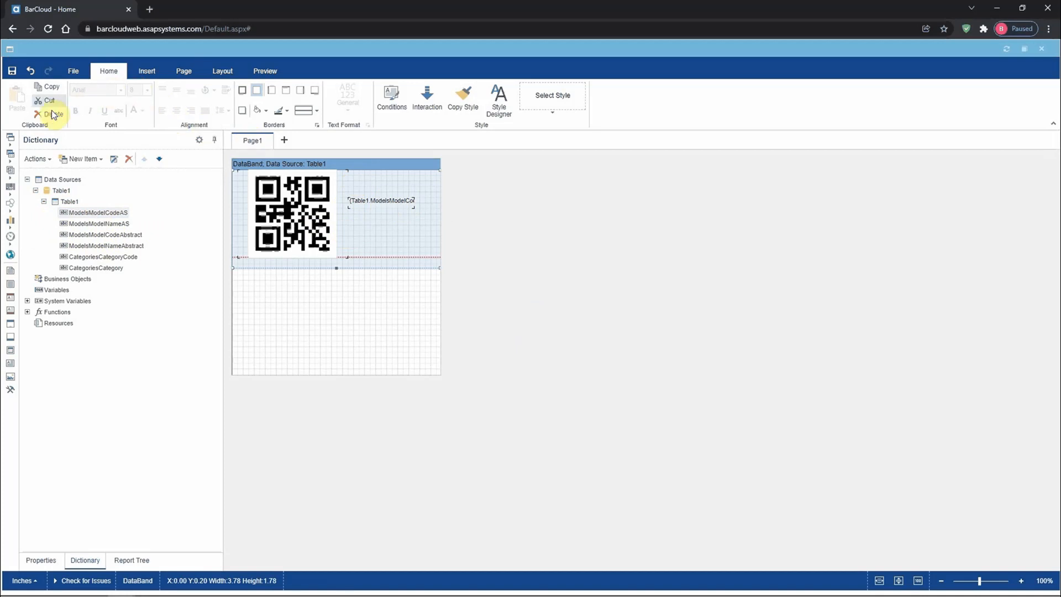
{"action": "left_click", "coordinate": [81, 158]}
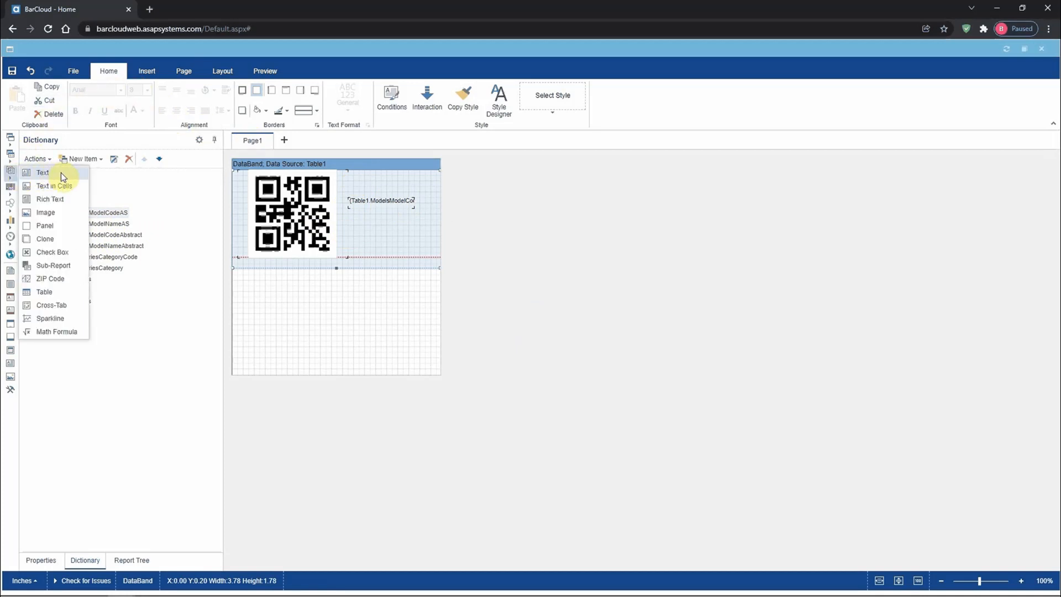
{"action": "mouse_move", "coordinate": [61, 217]}
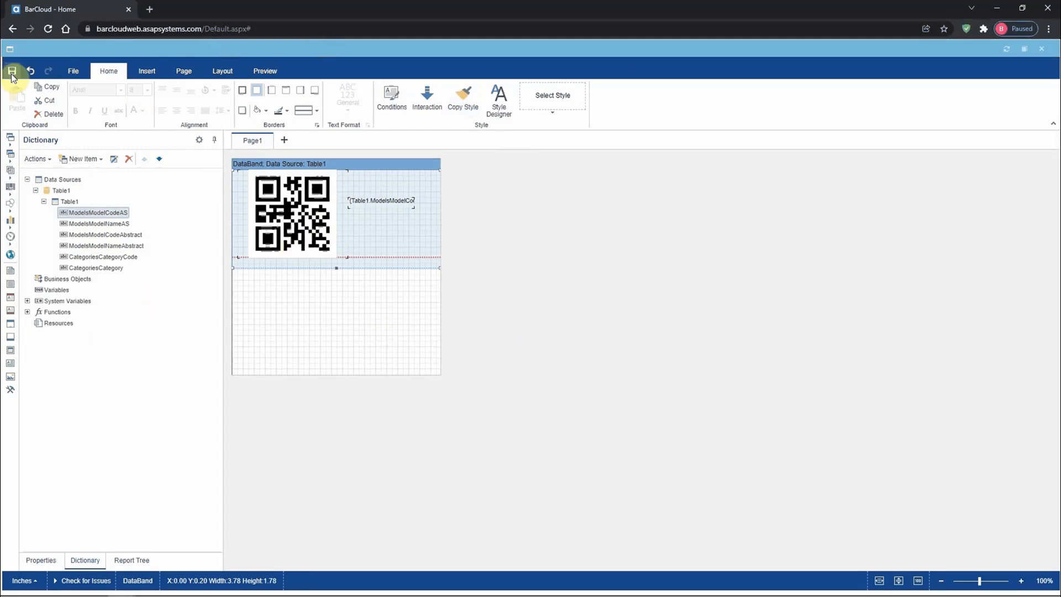
{"action": "left_click", "coordinate": [12, 71]}
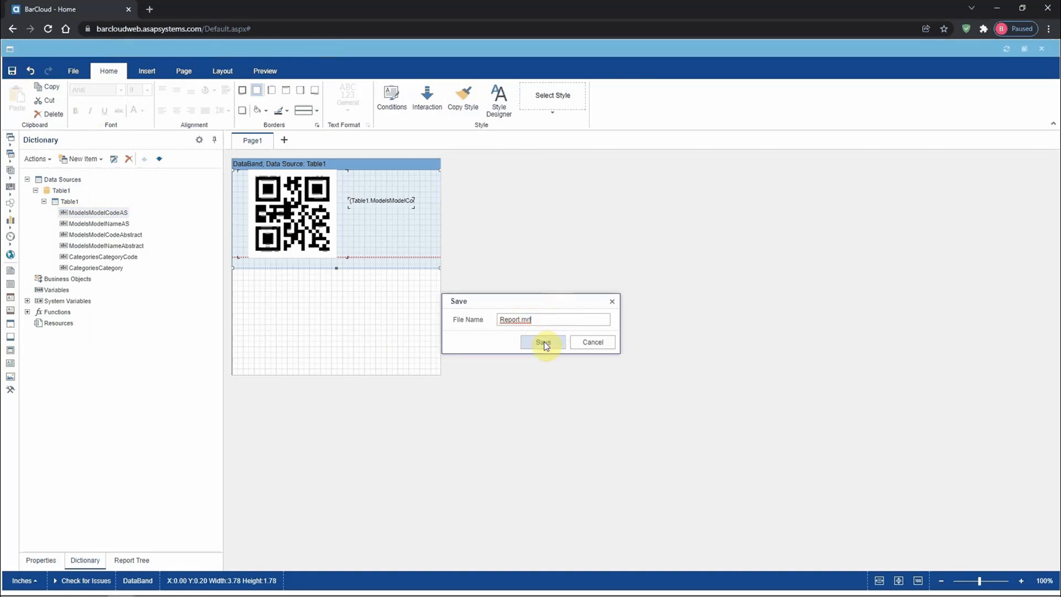
- Save the layout as Report.mrt and close the designer, returning to the label setup
{"action": "left_click", "coordinate": [541, 341]}
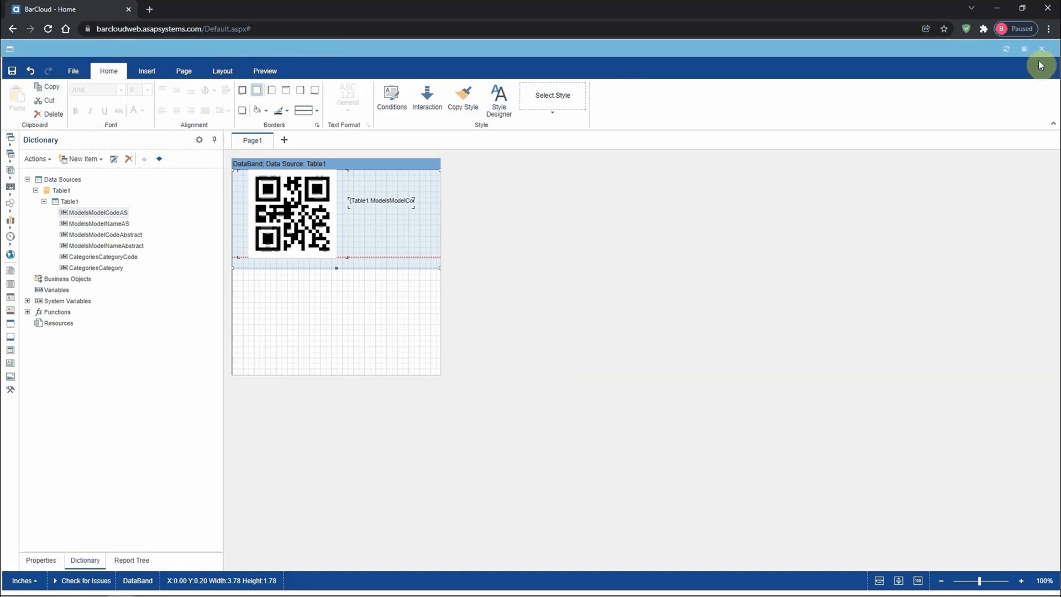
{"action": "left_click", "coordinate": [1041, 49]}
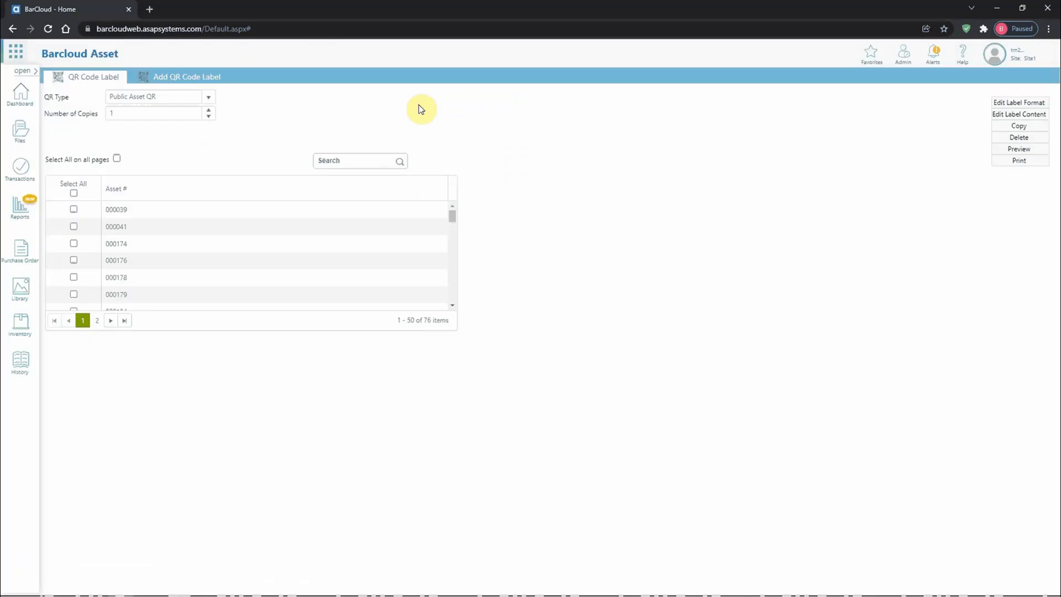
{"action": "mouse_move", "coordinate": [328, 134]}
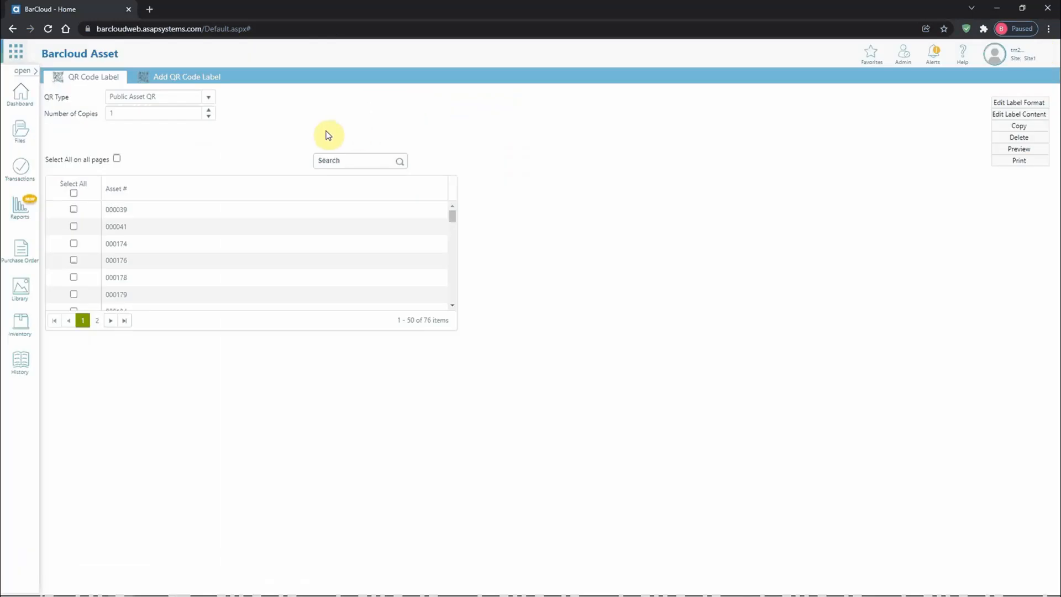
{"action": "mouse_move", "coordinate": [290, 139]}
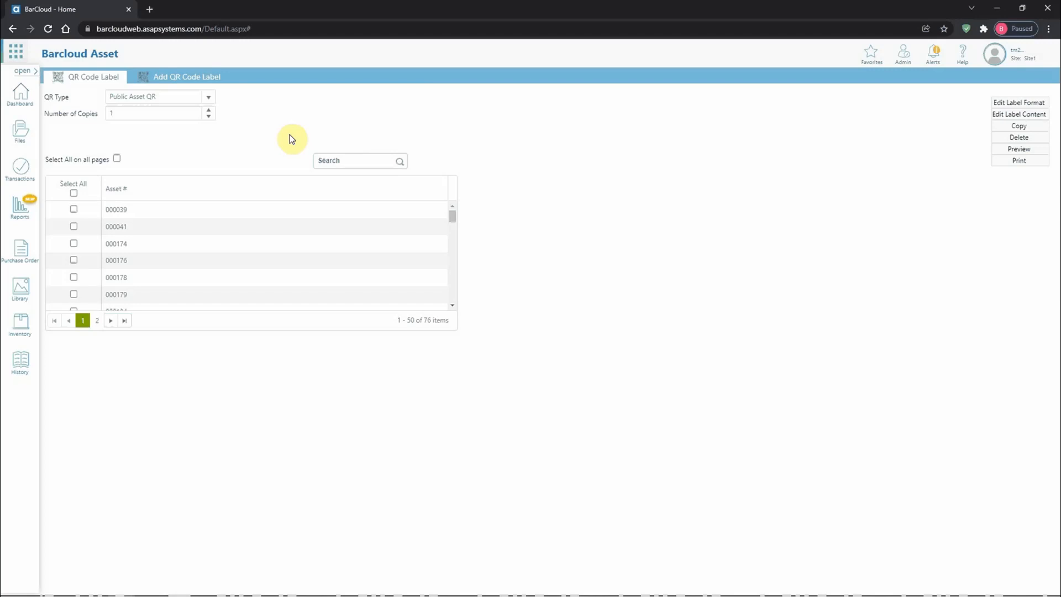
{"action": "mouse_move", "coordinate": [328, 137]}
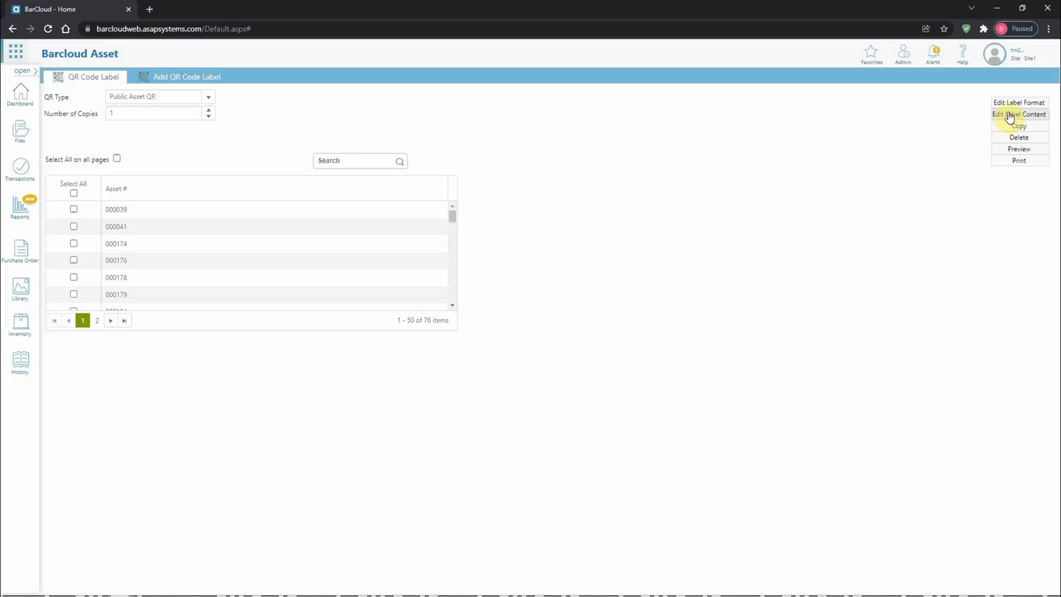
{"action": "left_click", "coordinate": [1019, 114]}
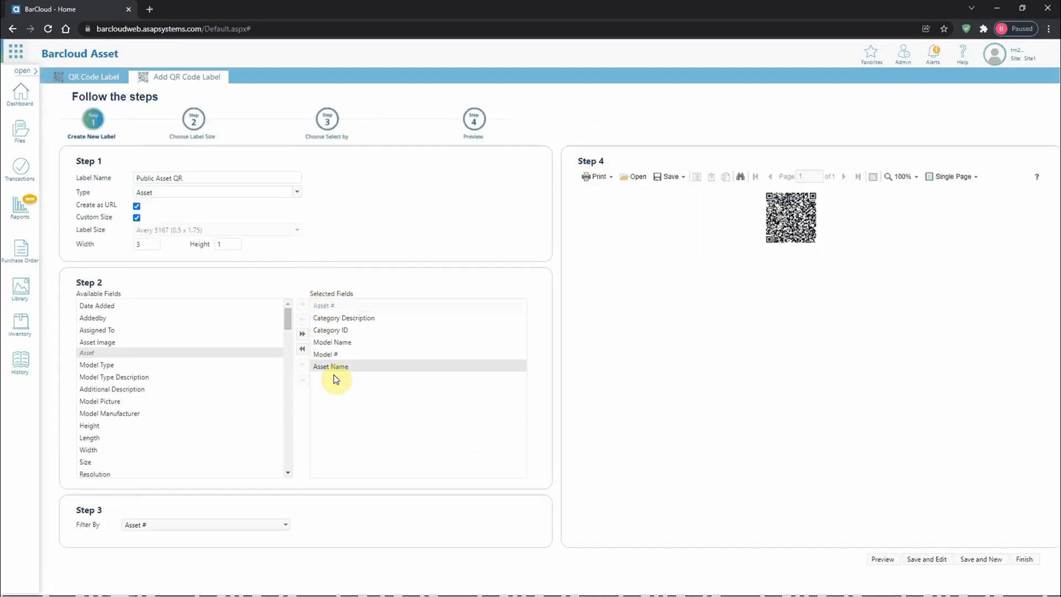
{"action": "mouse_move", "coordinate": [349, 369]}
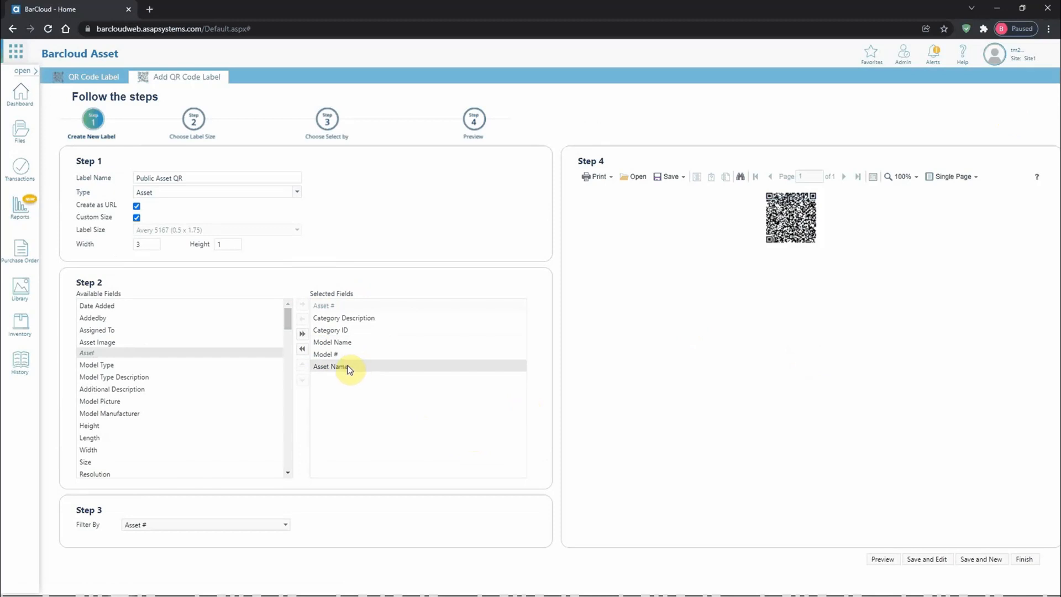
- Move Asset Name to the top of the selected fields, keeping Asset # as the filter field
{"action": "left_click", "coordinate": [331, 365]}
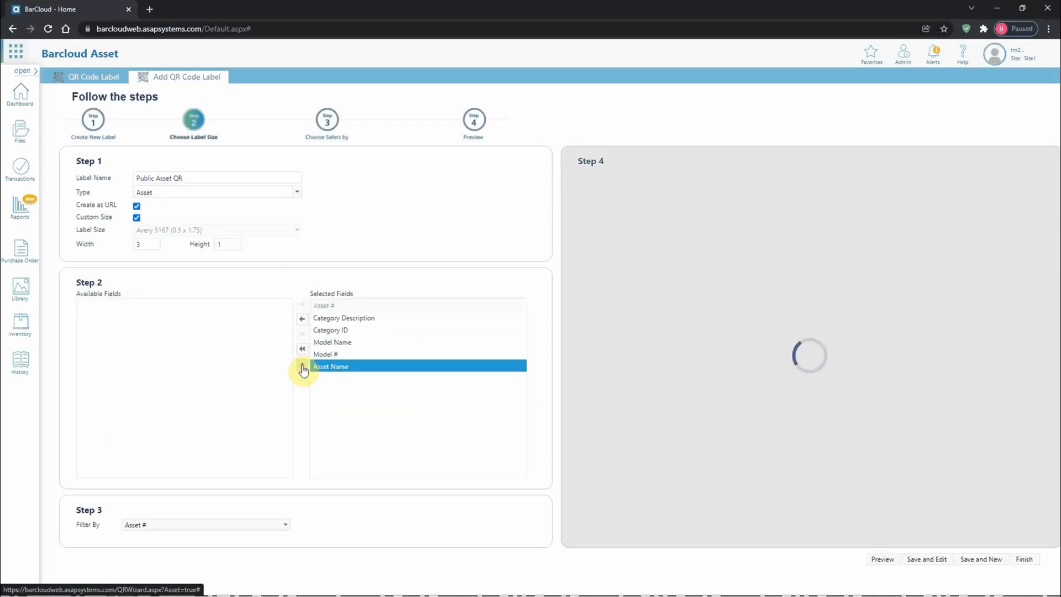
{"action": "left_click", "coordinate": [302, 370]}
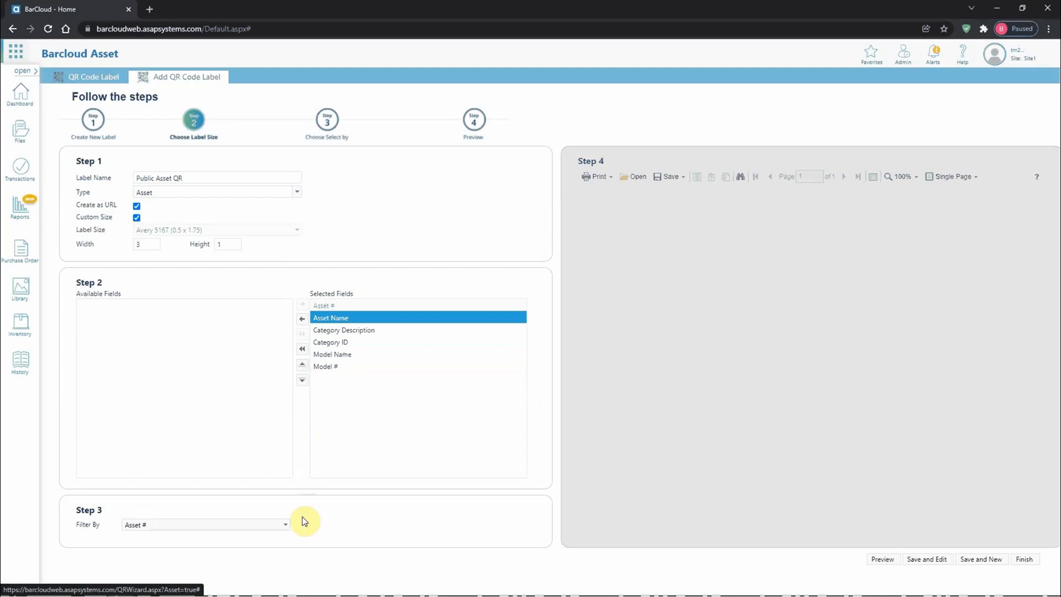
{"action": "left_click", "coordinate": [285, 524]}
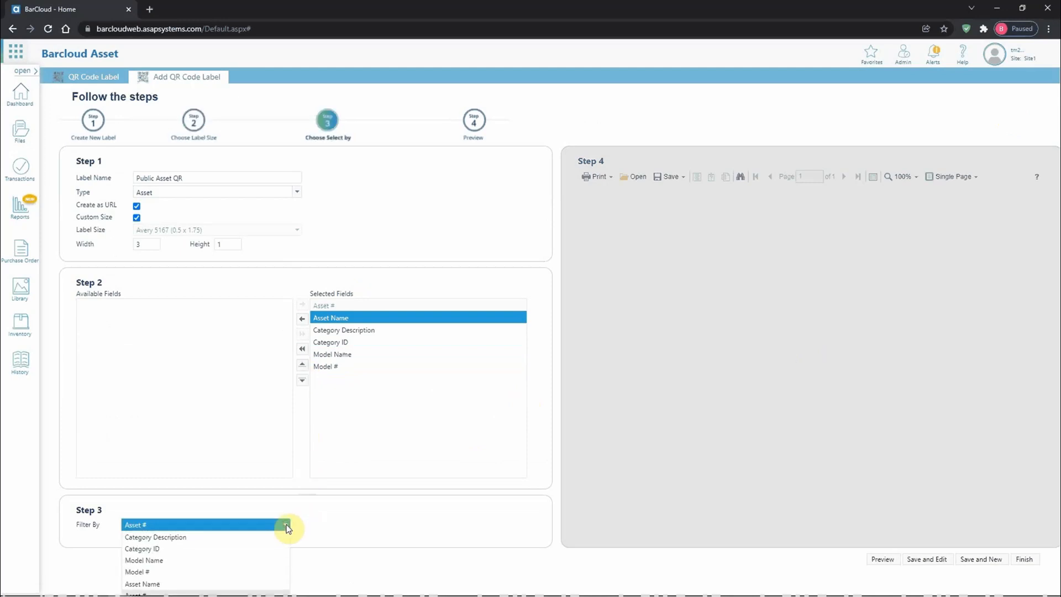
{"action": "left_click", "coordinate": [135, 523]}
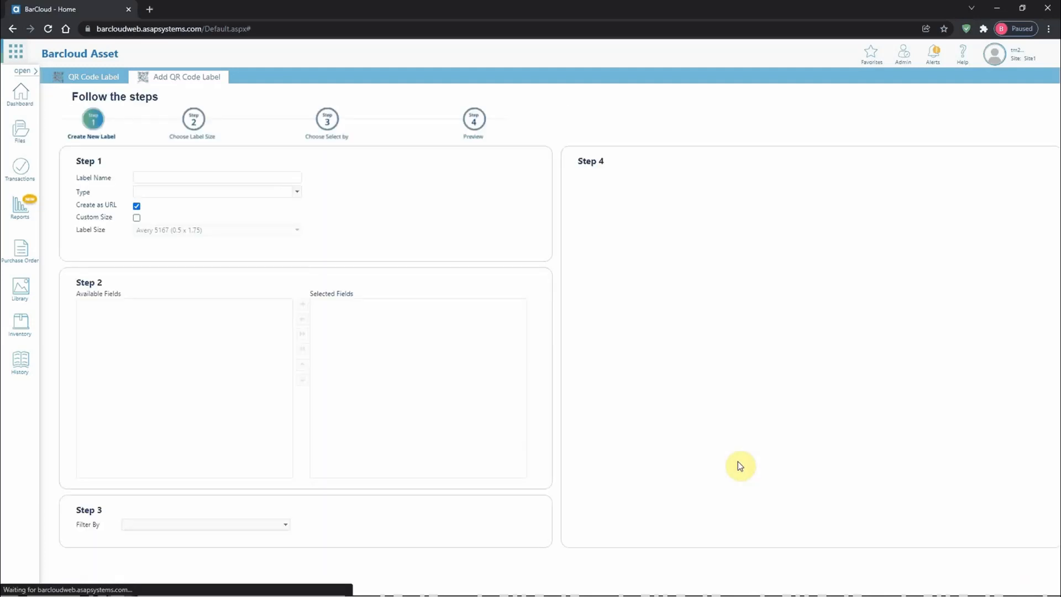
- Finish the label and return to the dashboard
{"action": "left_click", "coordinate": [93, 76]}
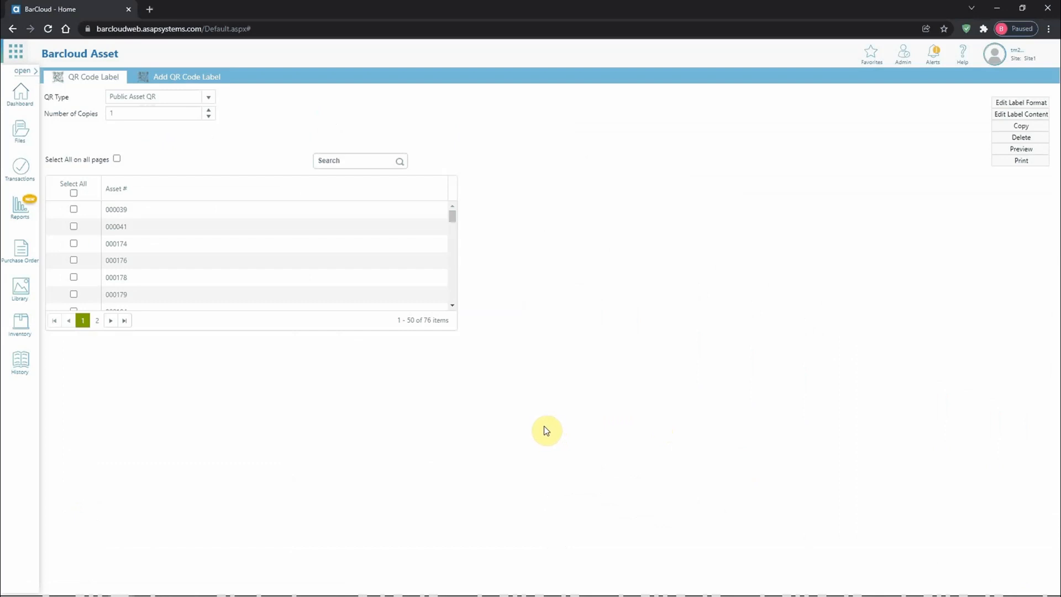
{"action": "left_click", "coordinate": [20, 95]}
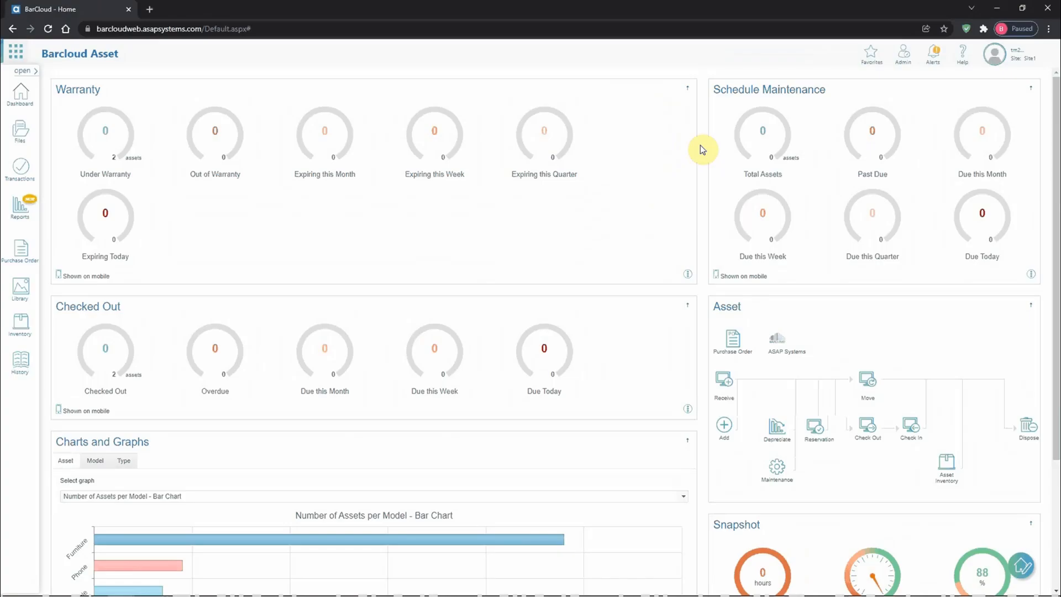